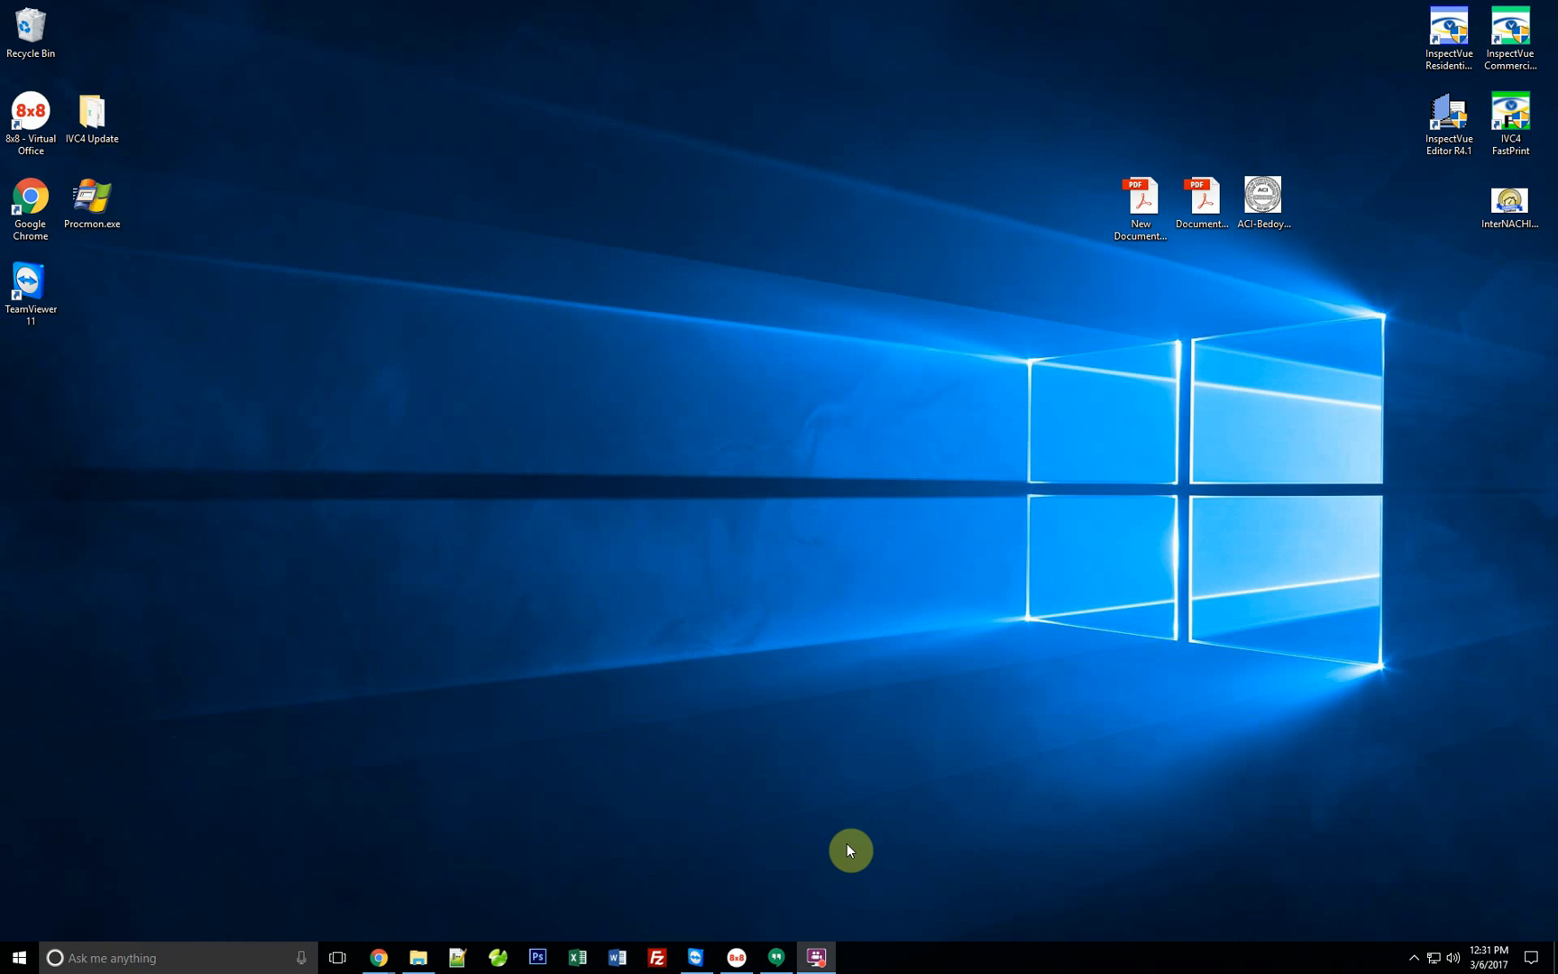
mouse_move(1212, 588)
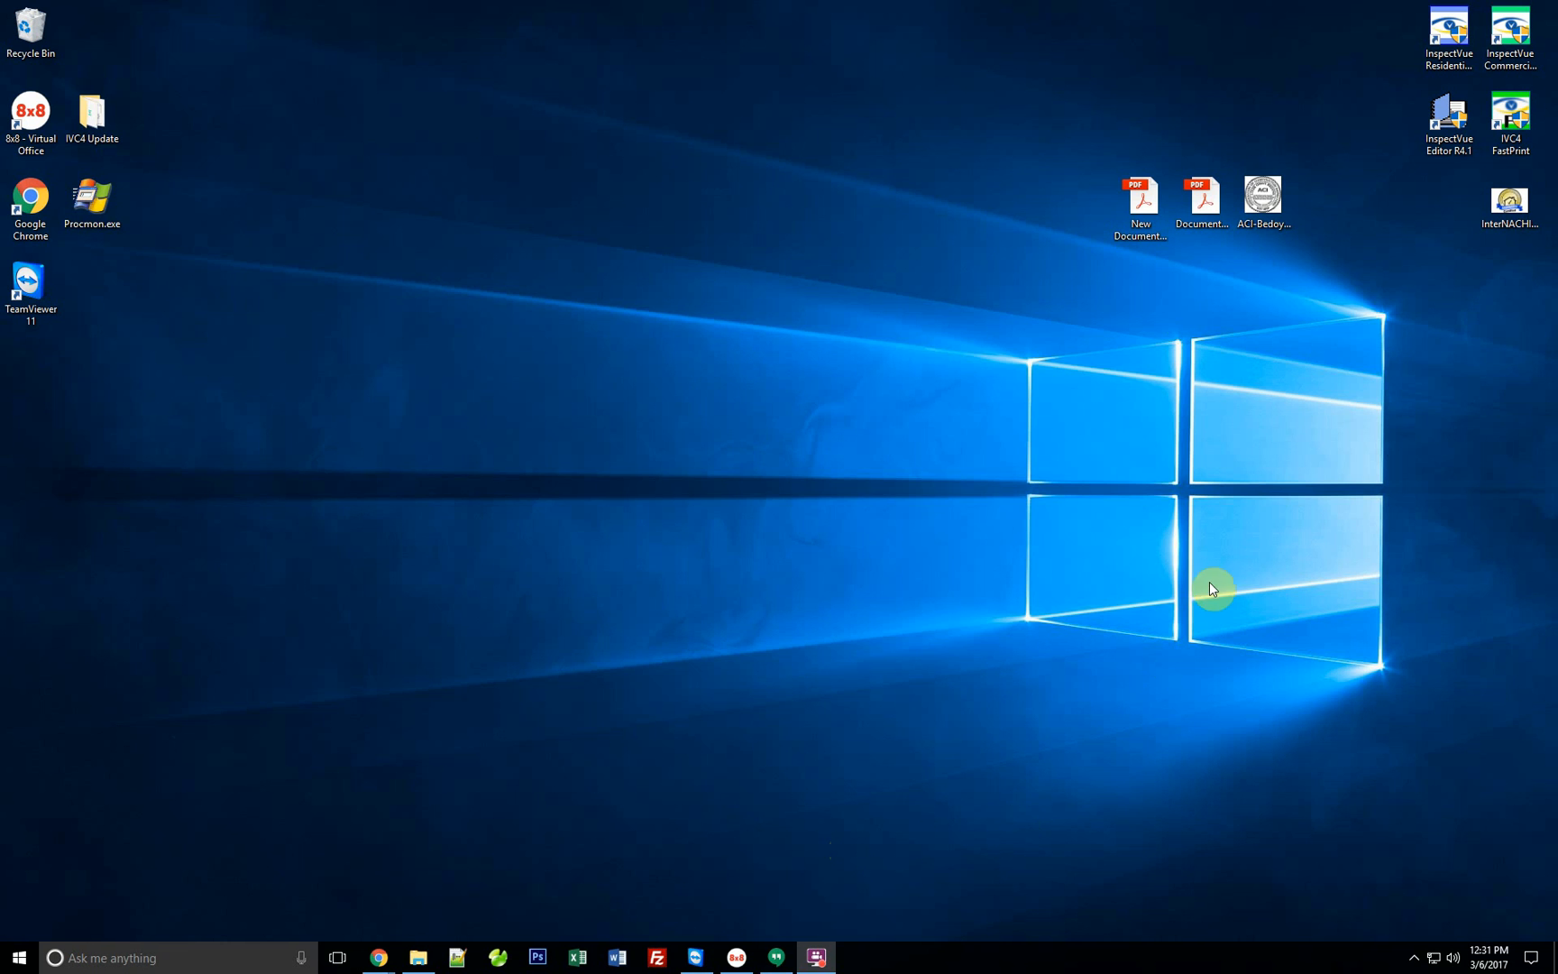
View the finished New Document PDF from the desktop as a reference.
click(1139, 206)
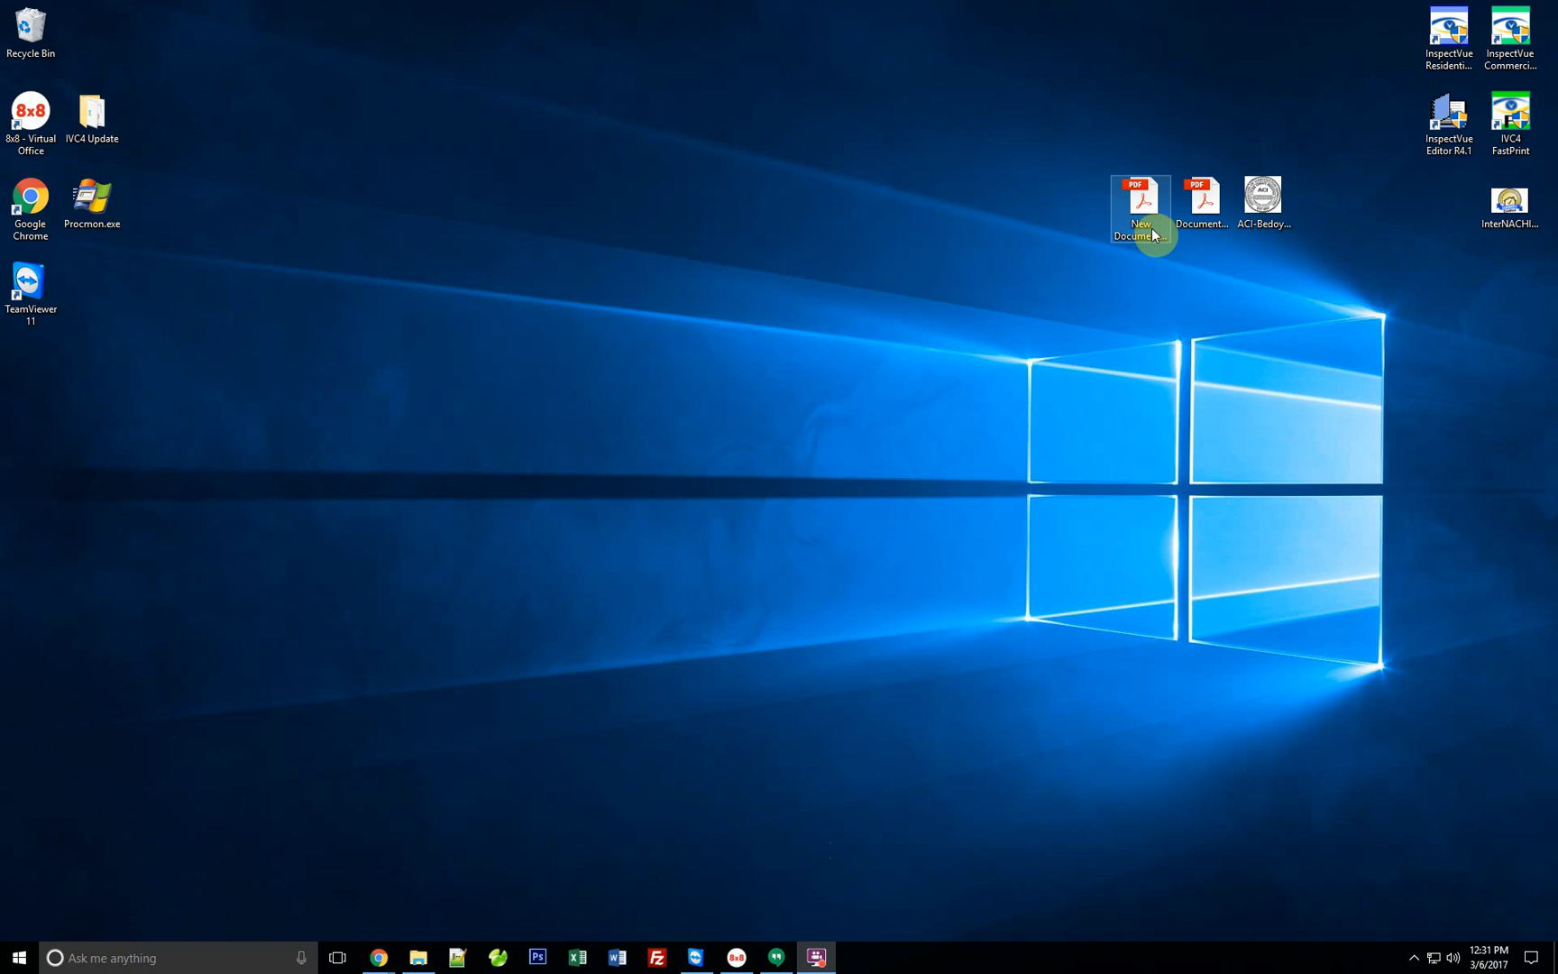
double_click(1139, 203)
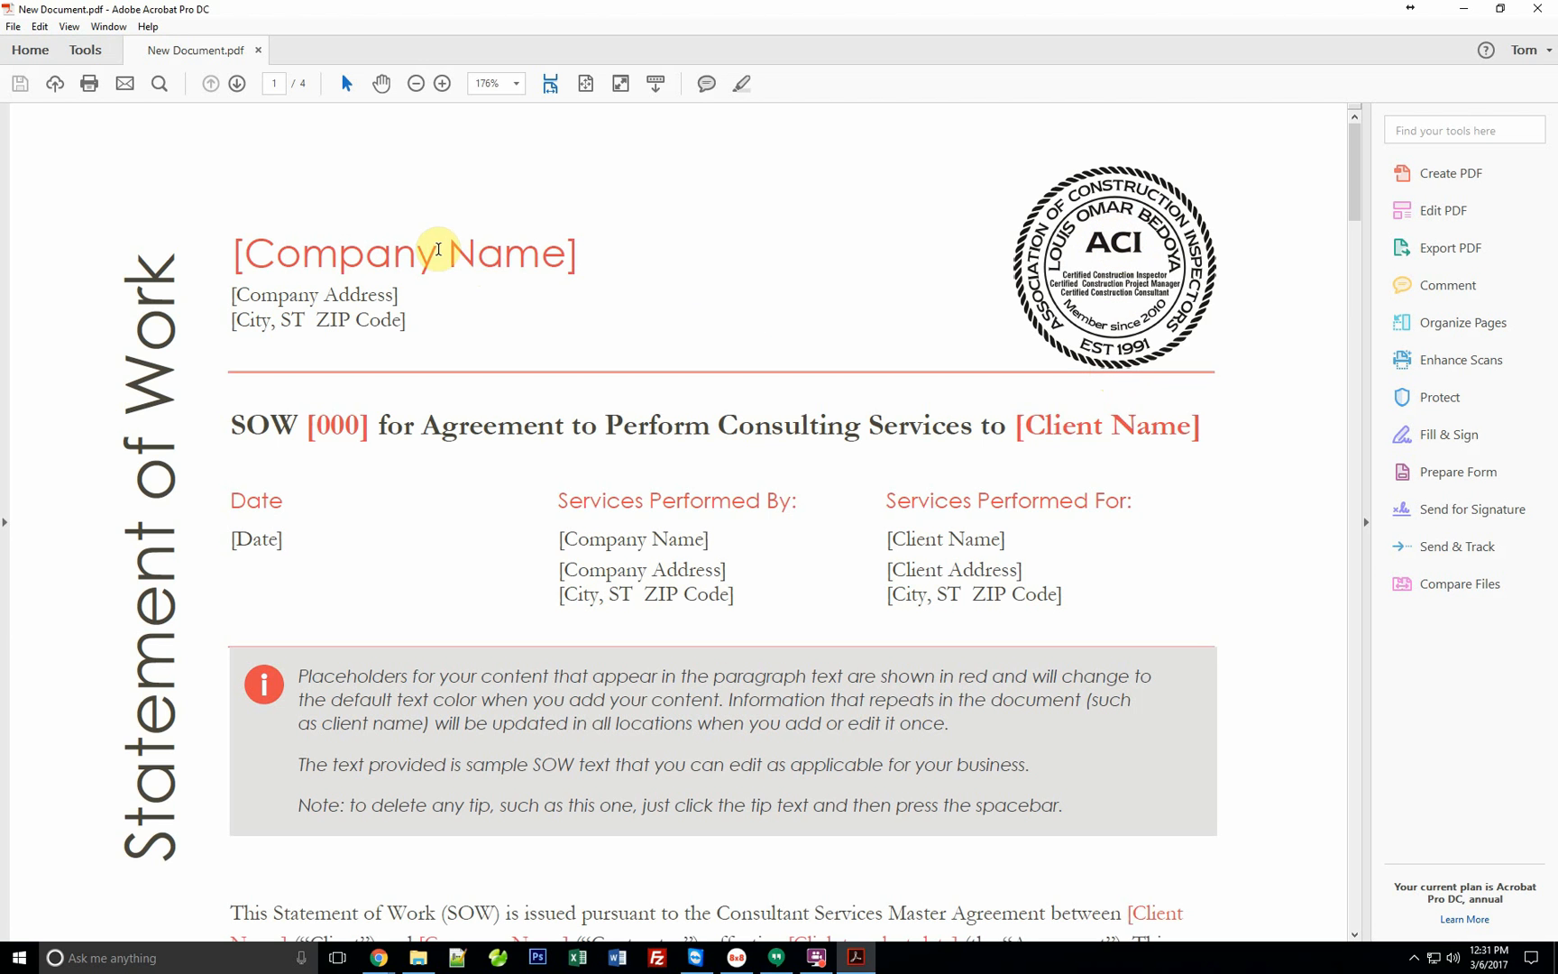
mouse_move(1230, 462)
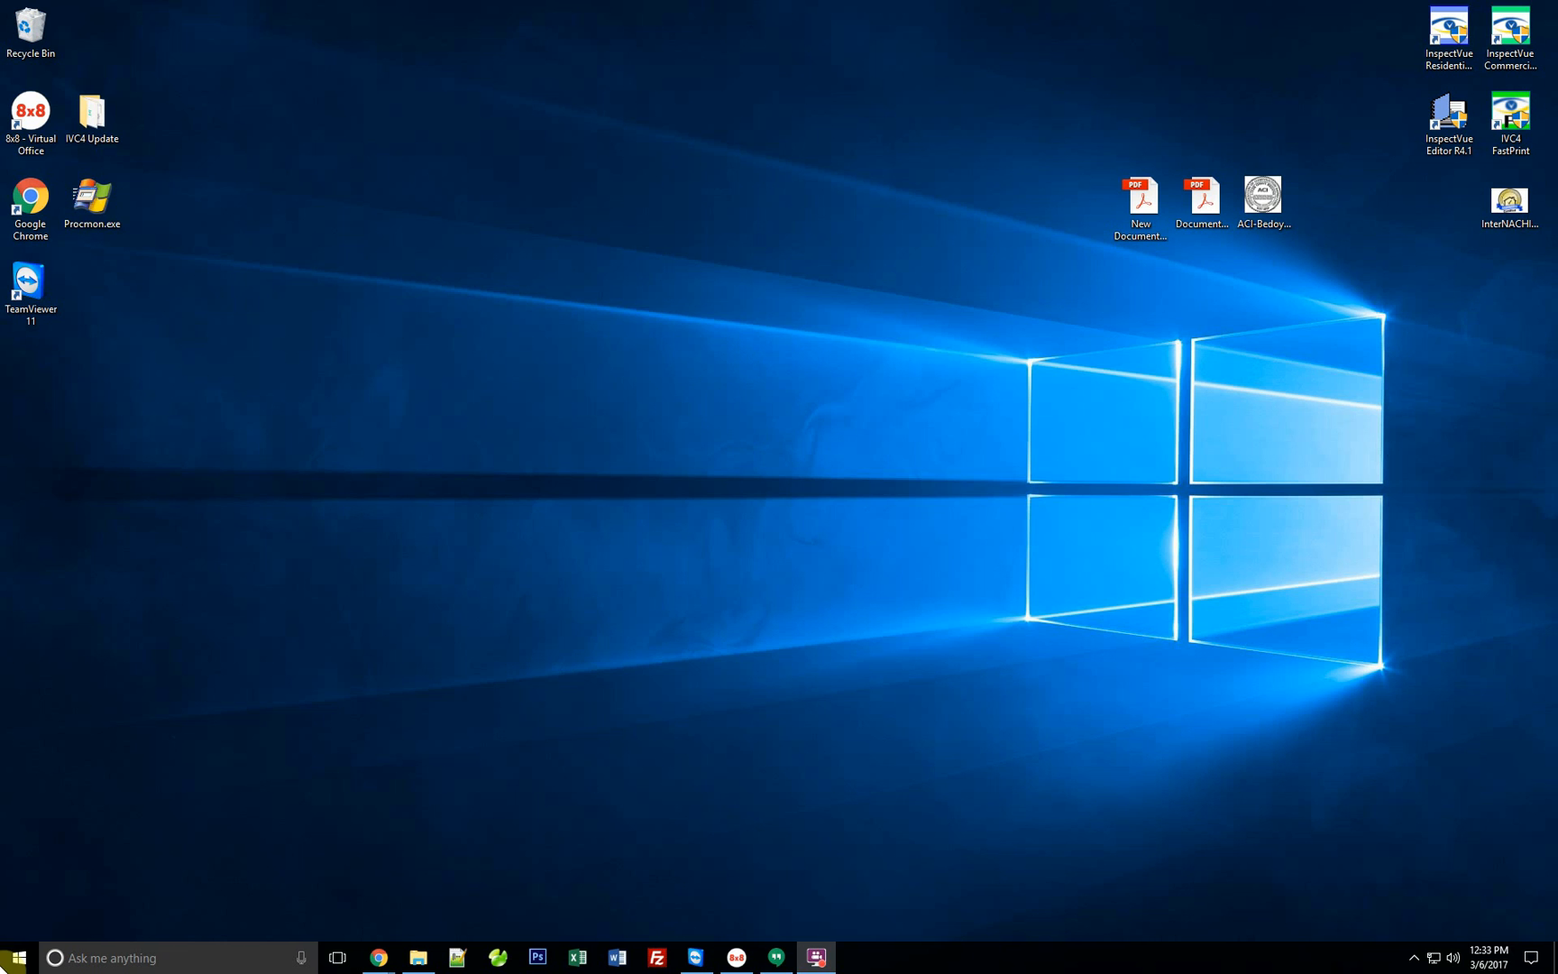
Launch Adobe Acrobat DC via Windows search for 'ac'.
click(113, 958)
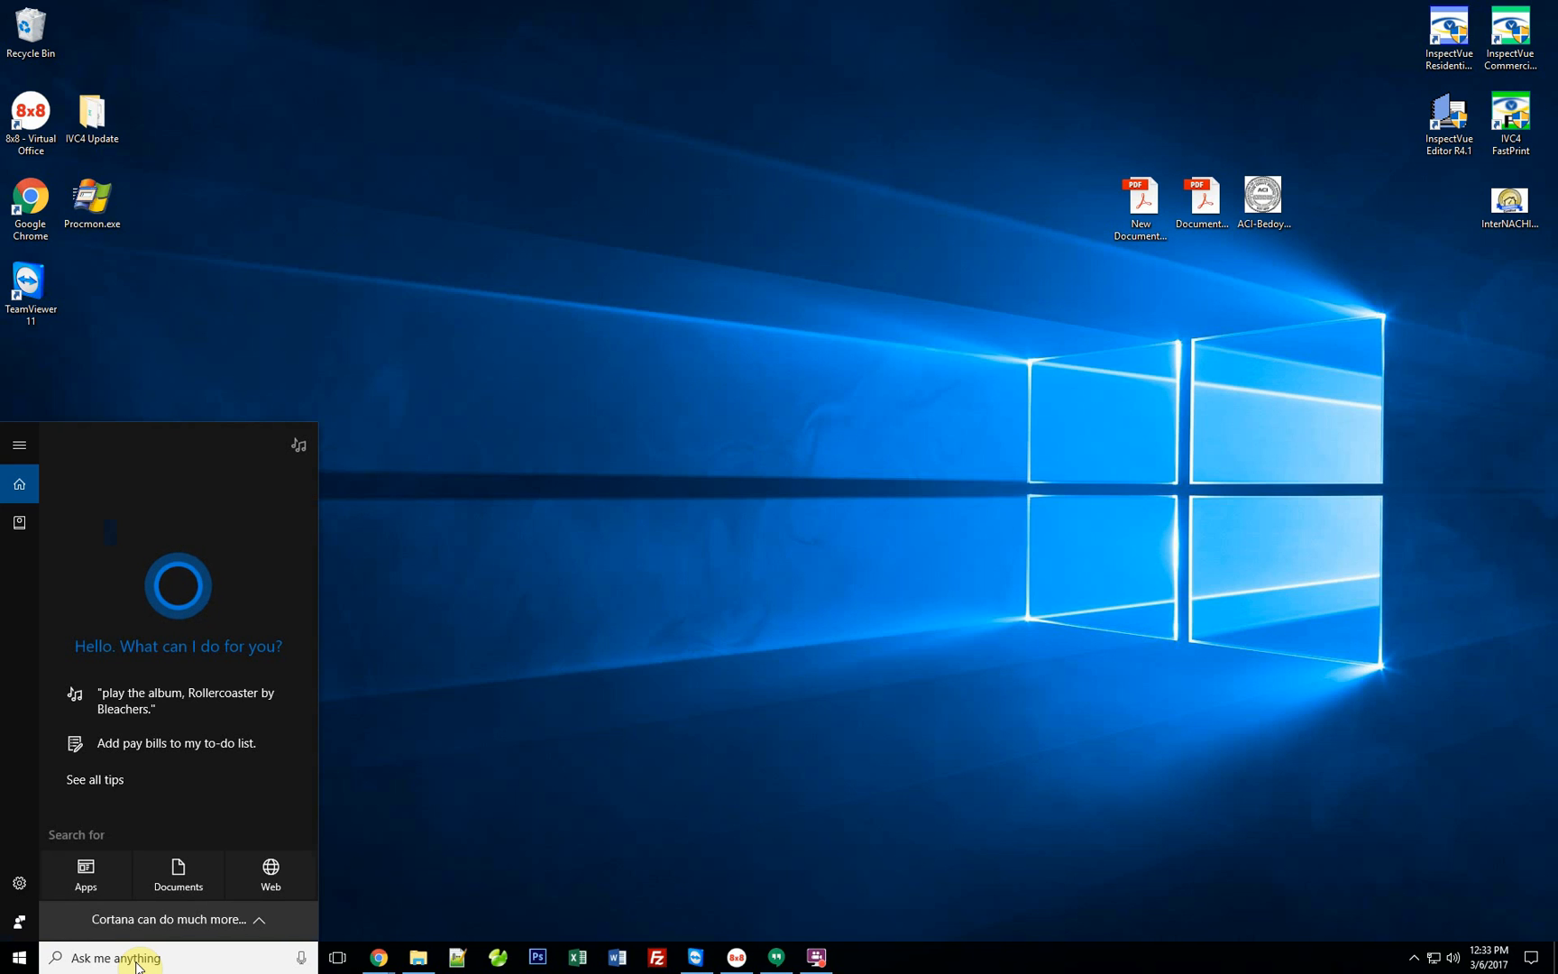
text(acrob)
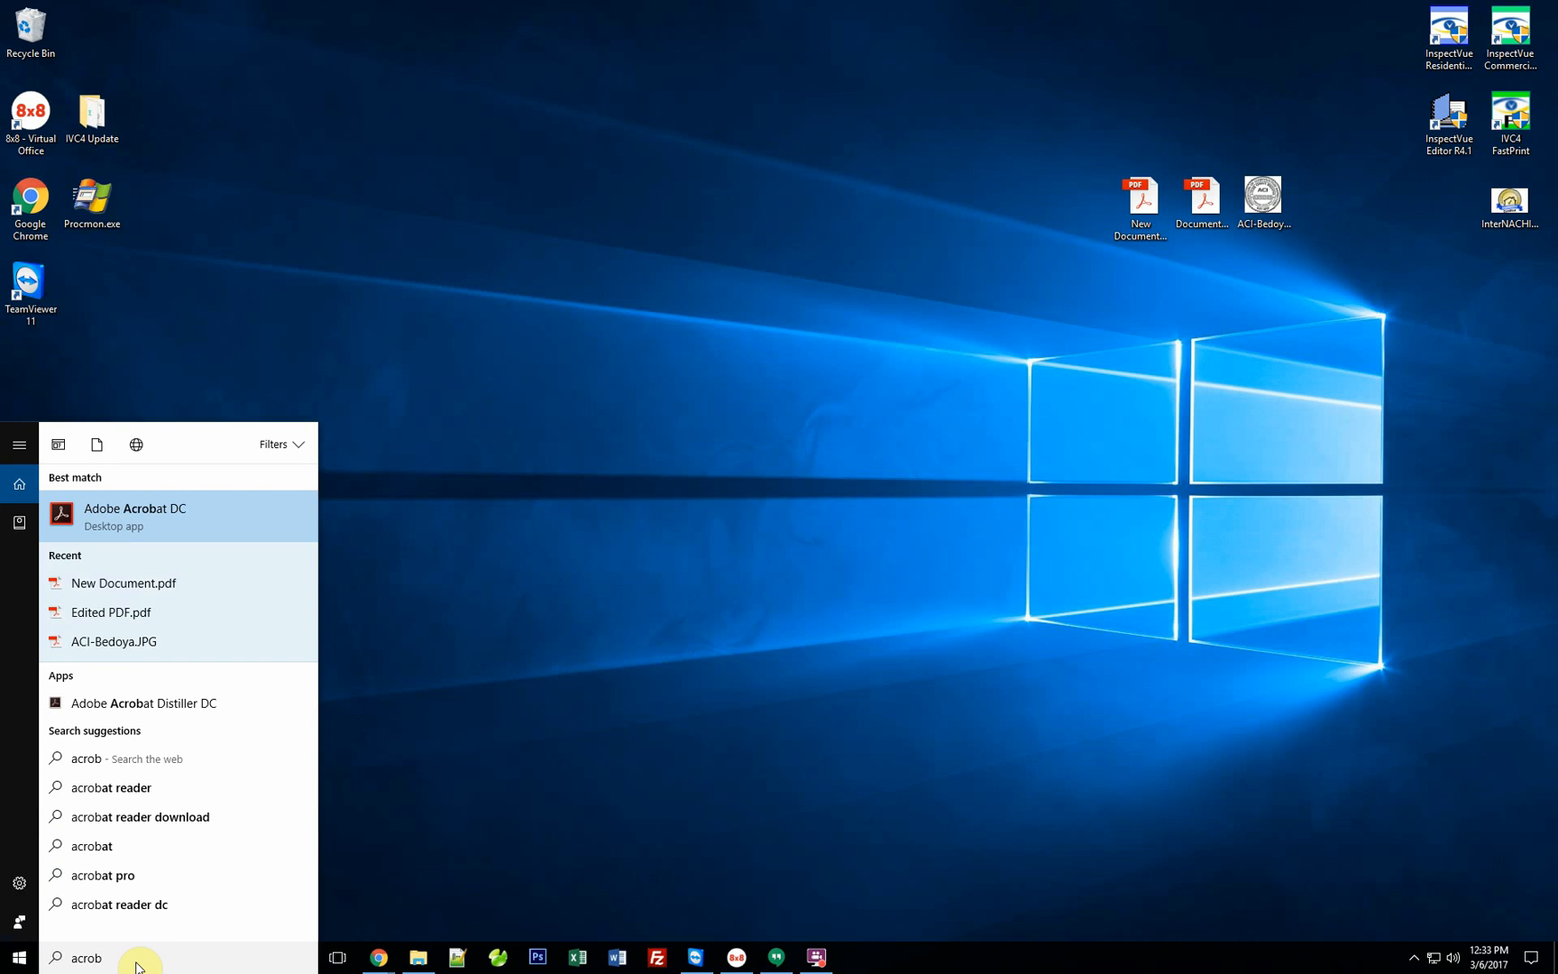
click(133, 515)
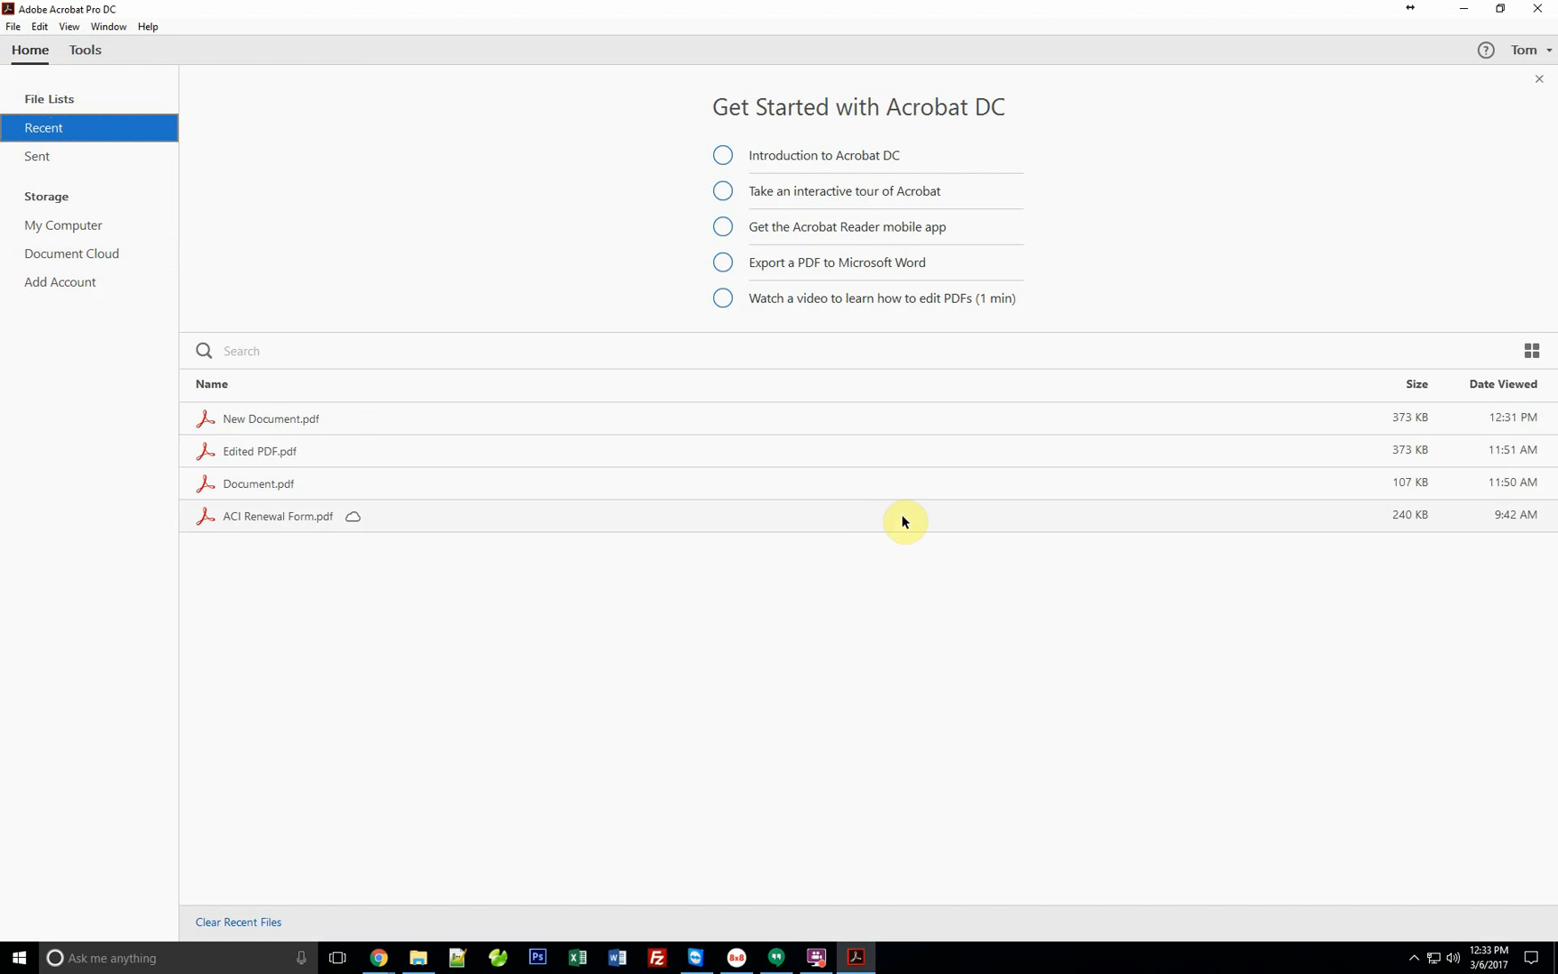
Open Document.pdf, the Statement of Work template, from the recent files list.
click(258, 483)
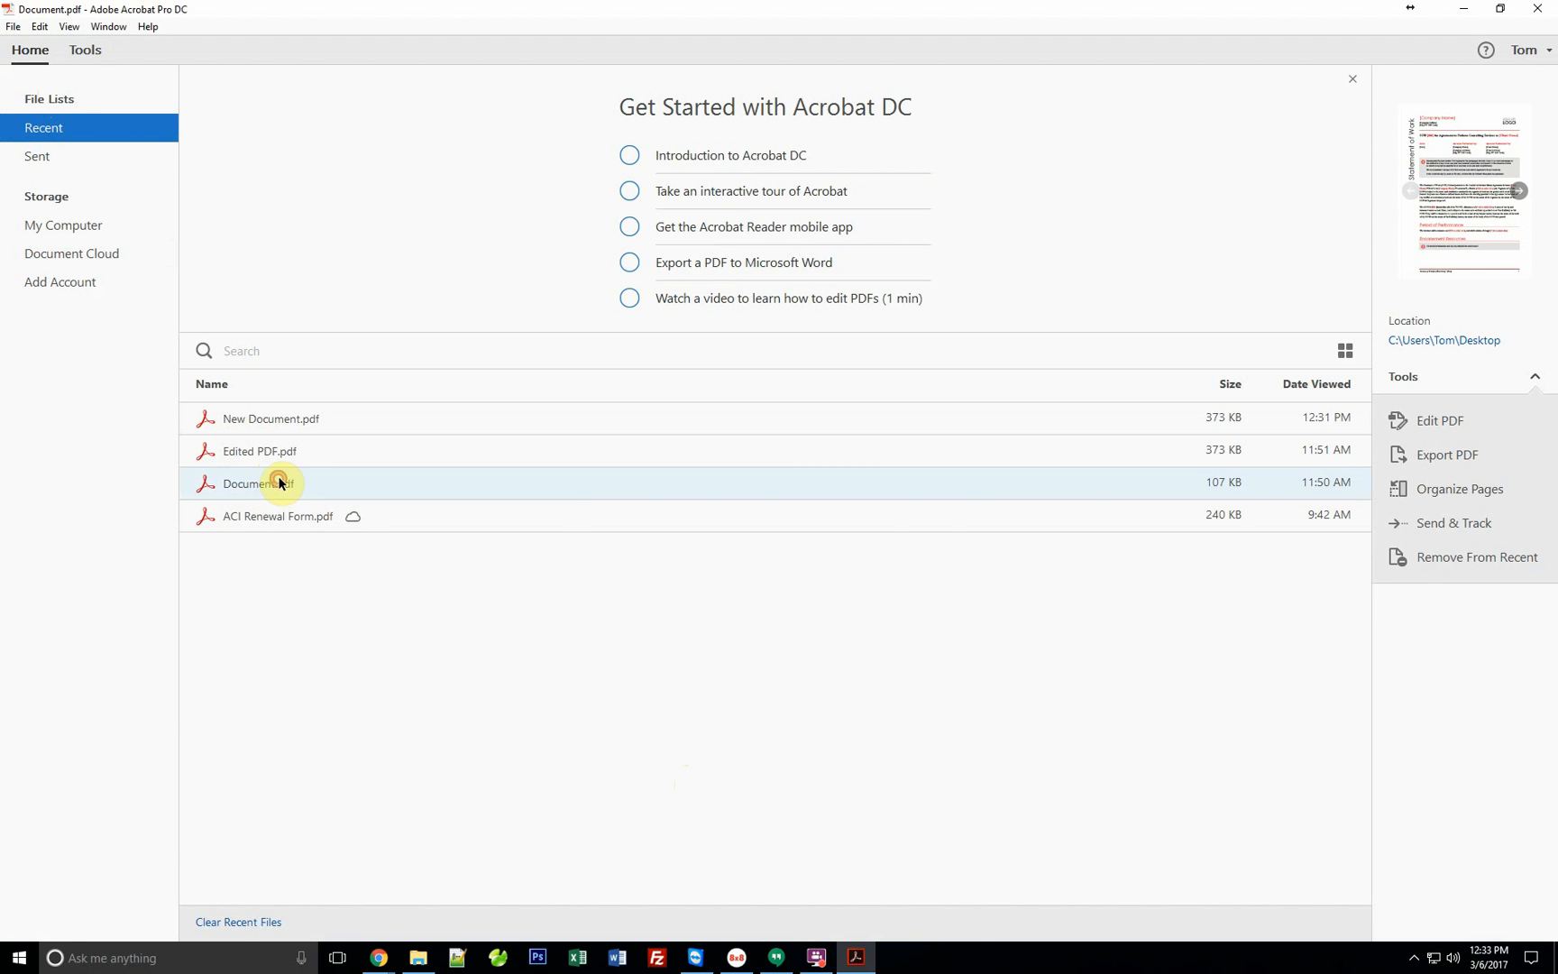
double_click(261, 482)
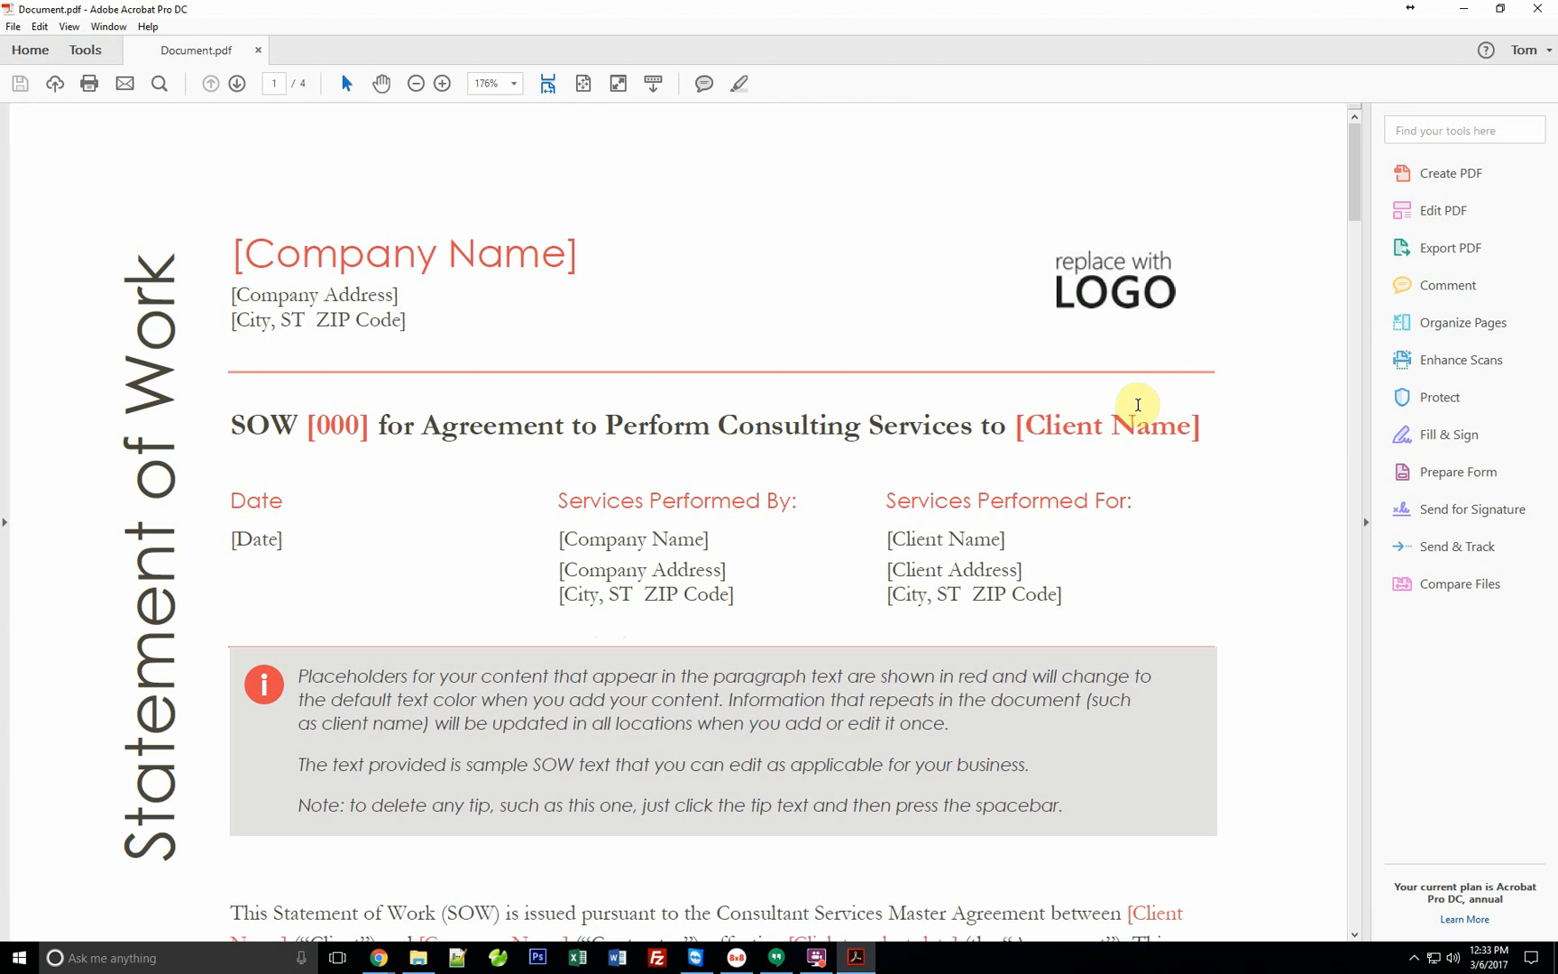
mouse_move(804, 397)
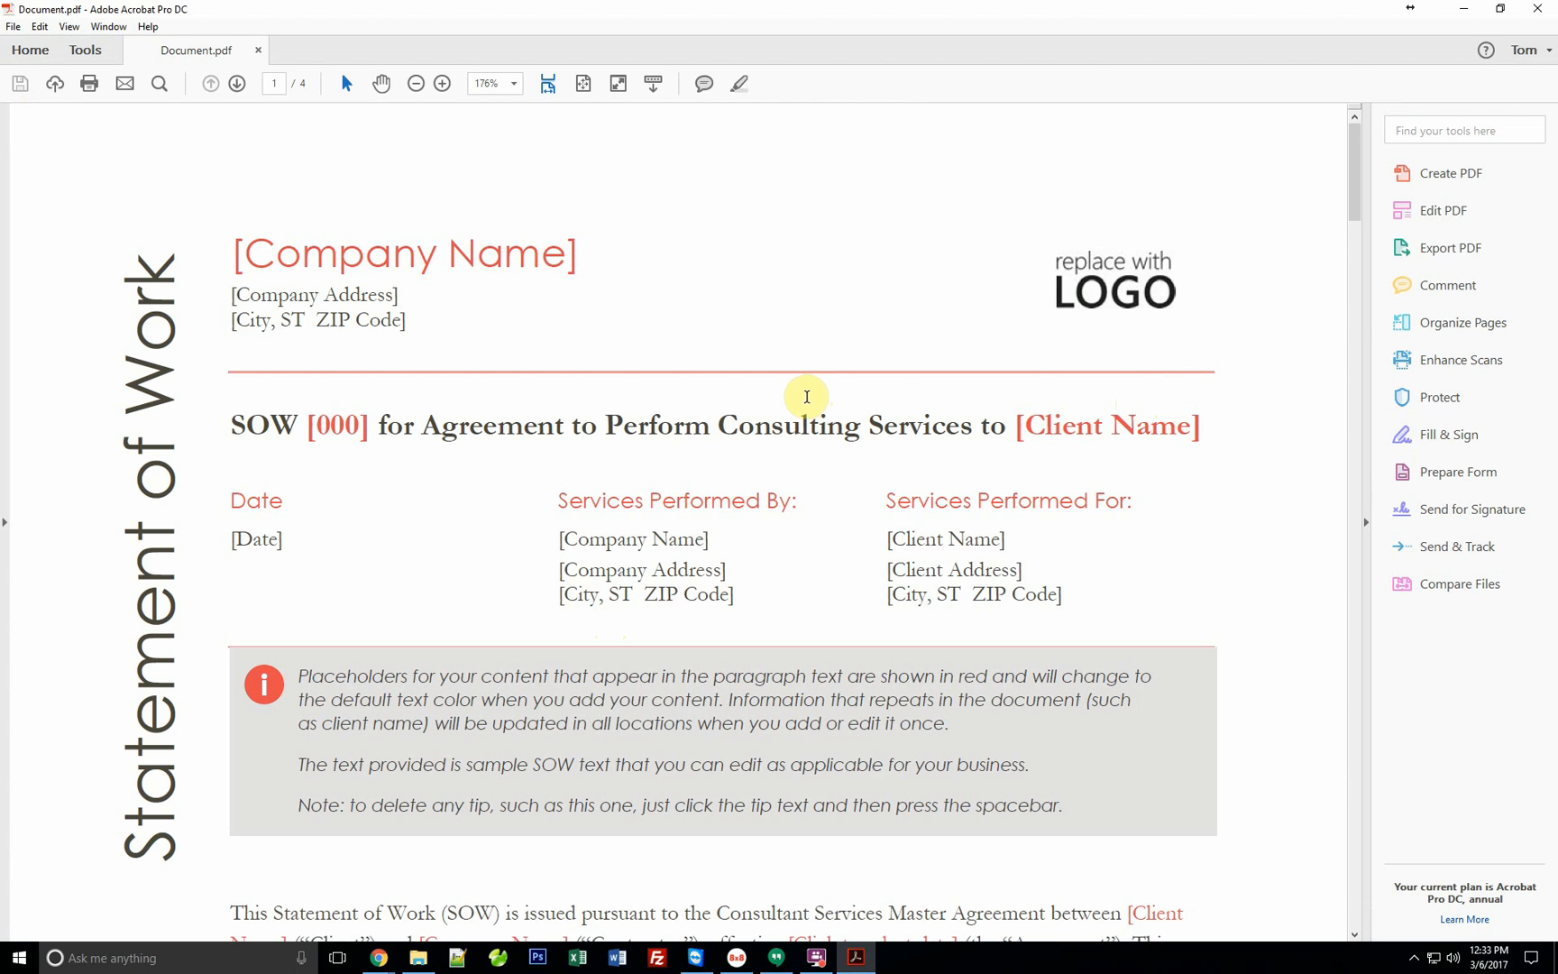
mouse_move(1084, 166)
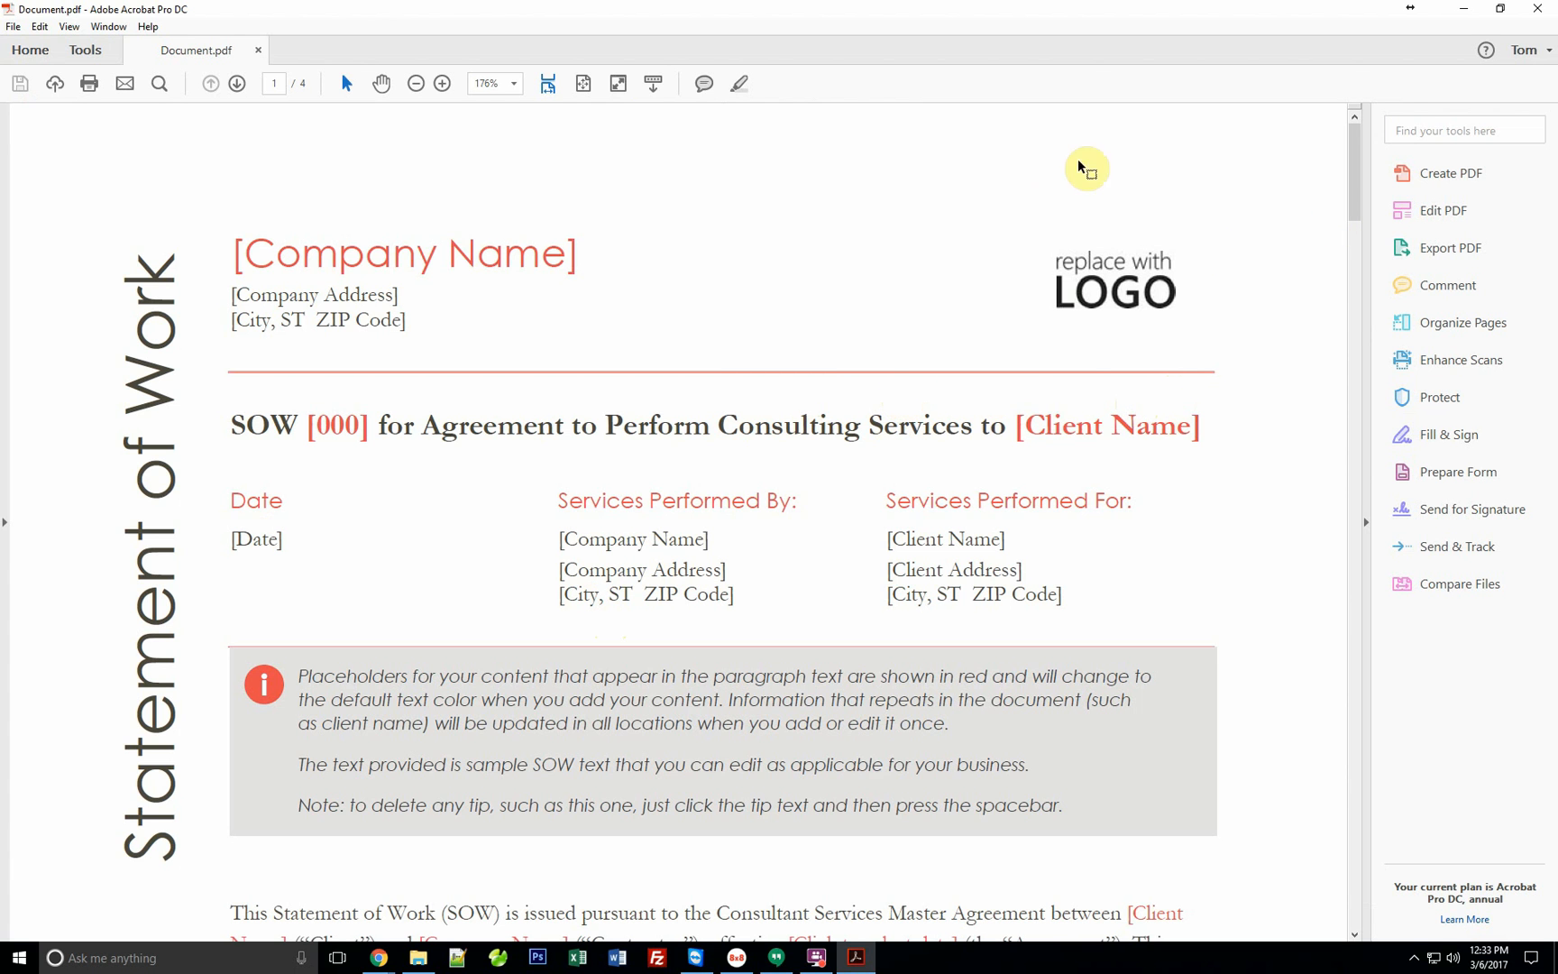
mouse_move(1105, 209)
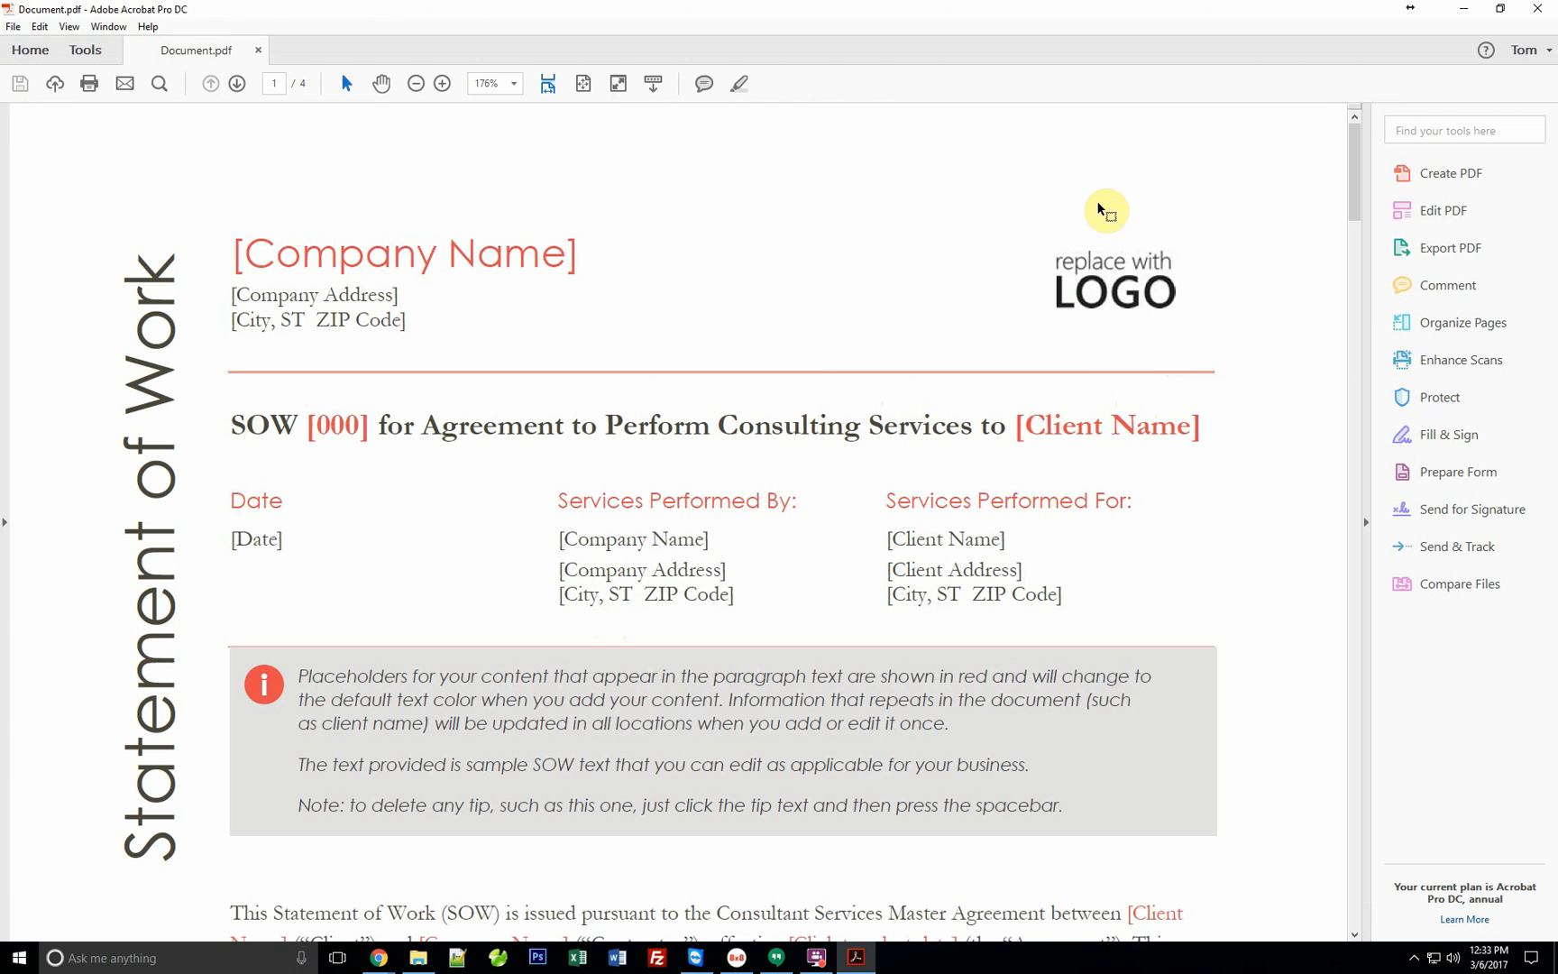
mouse_move(1064, 340)
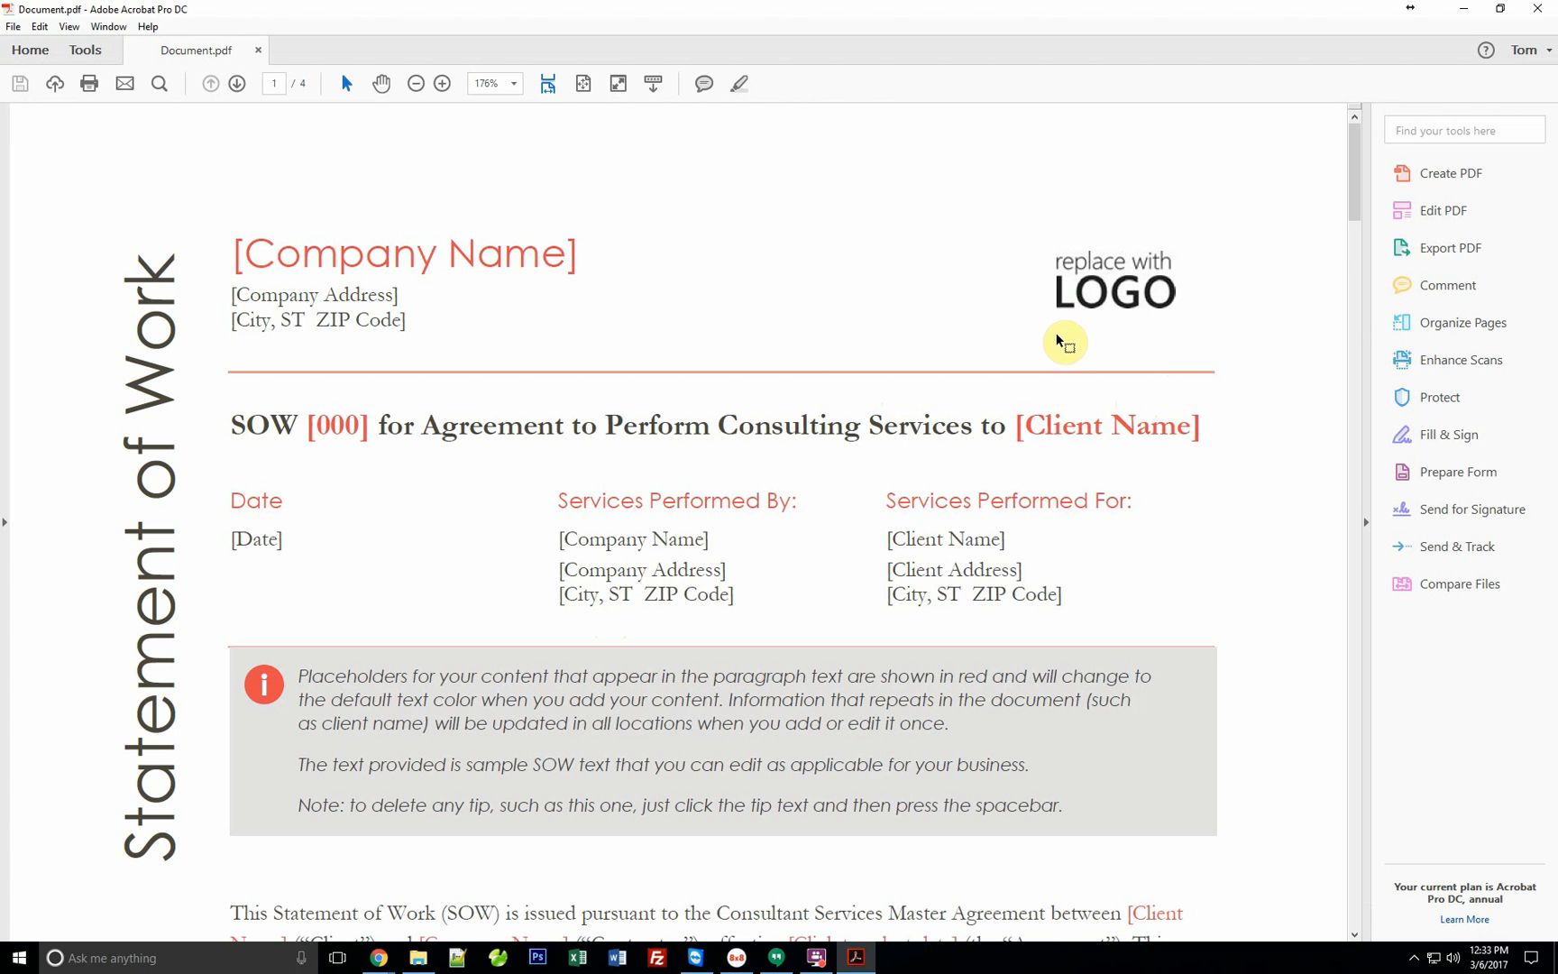
mouse_move(1001, 267)
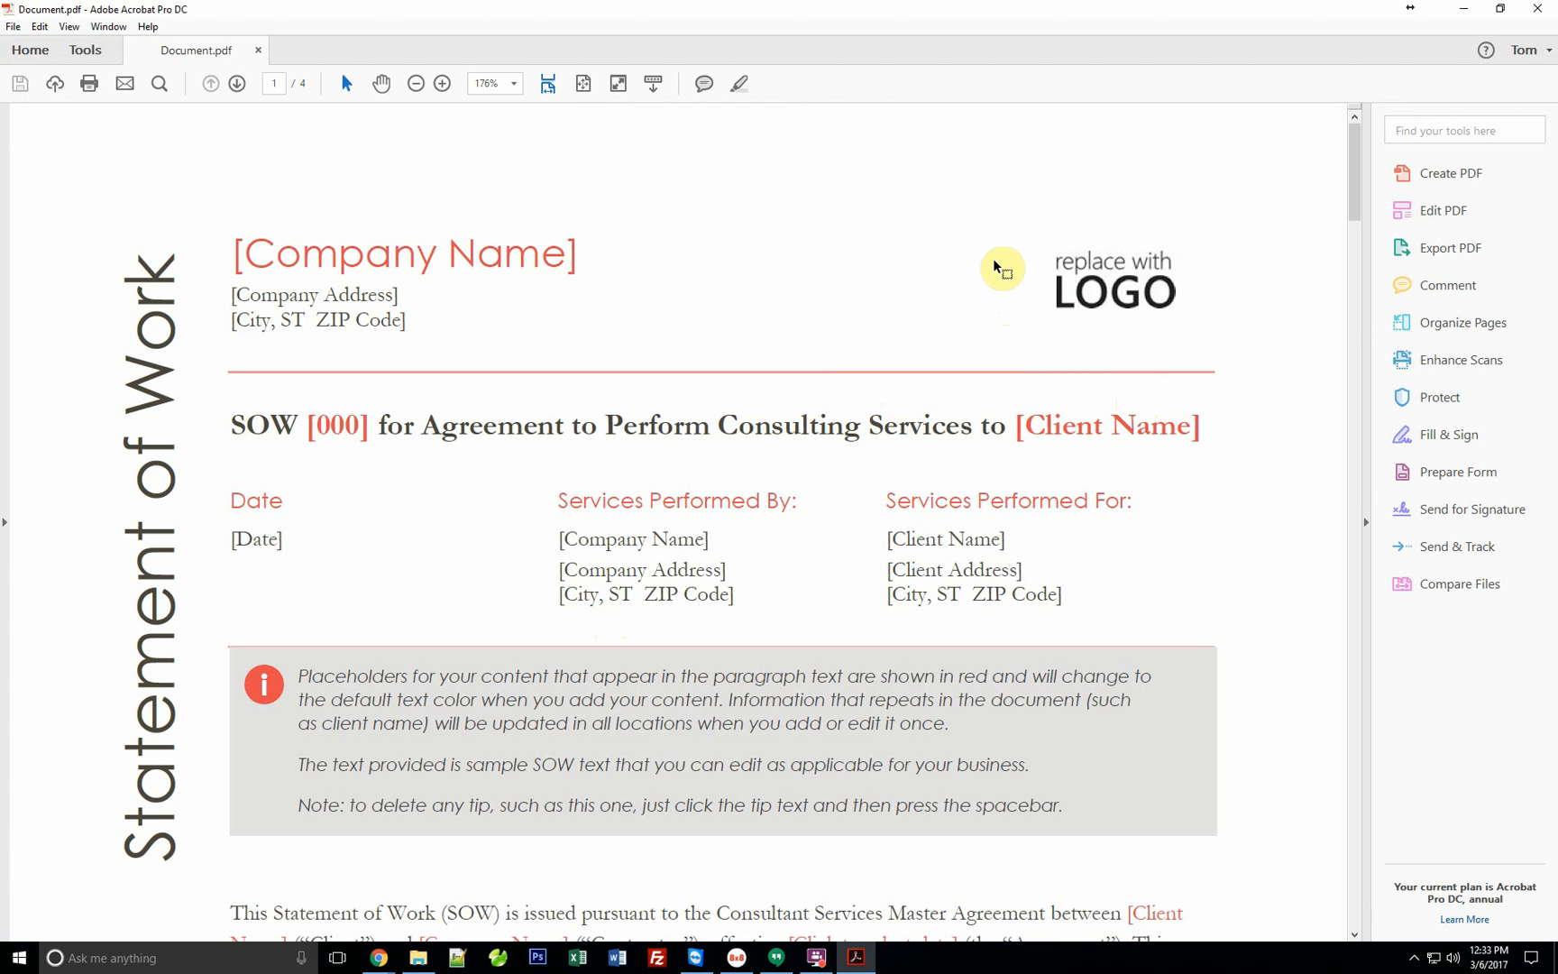
mouse_move(1075, 207)
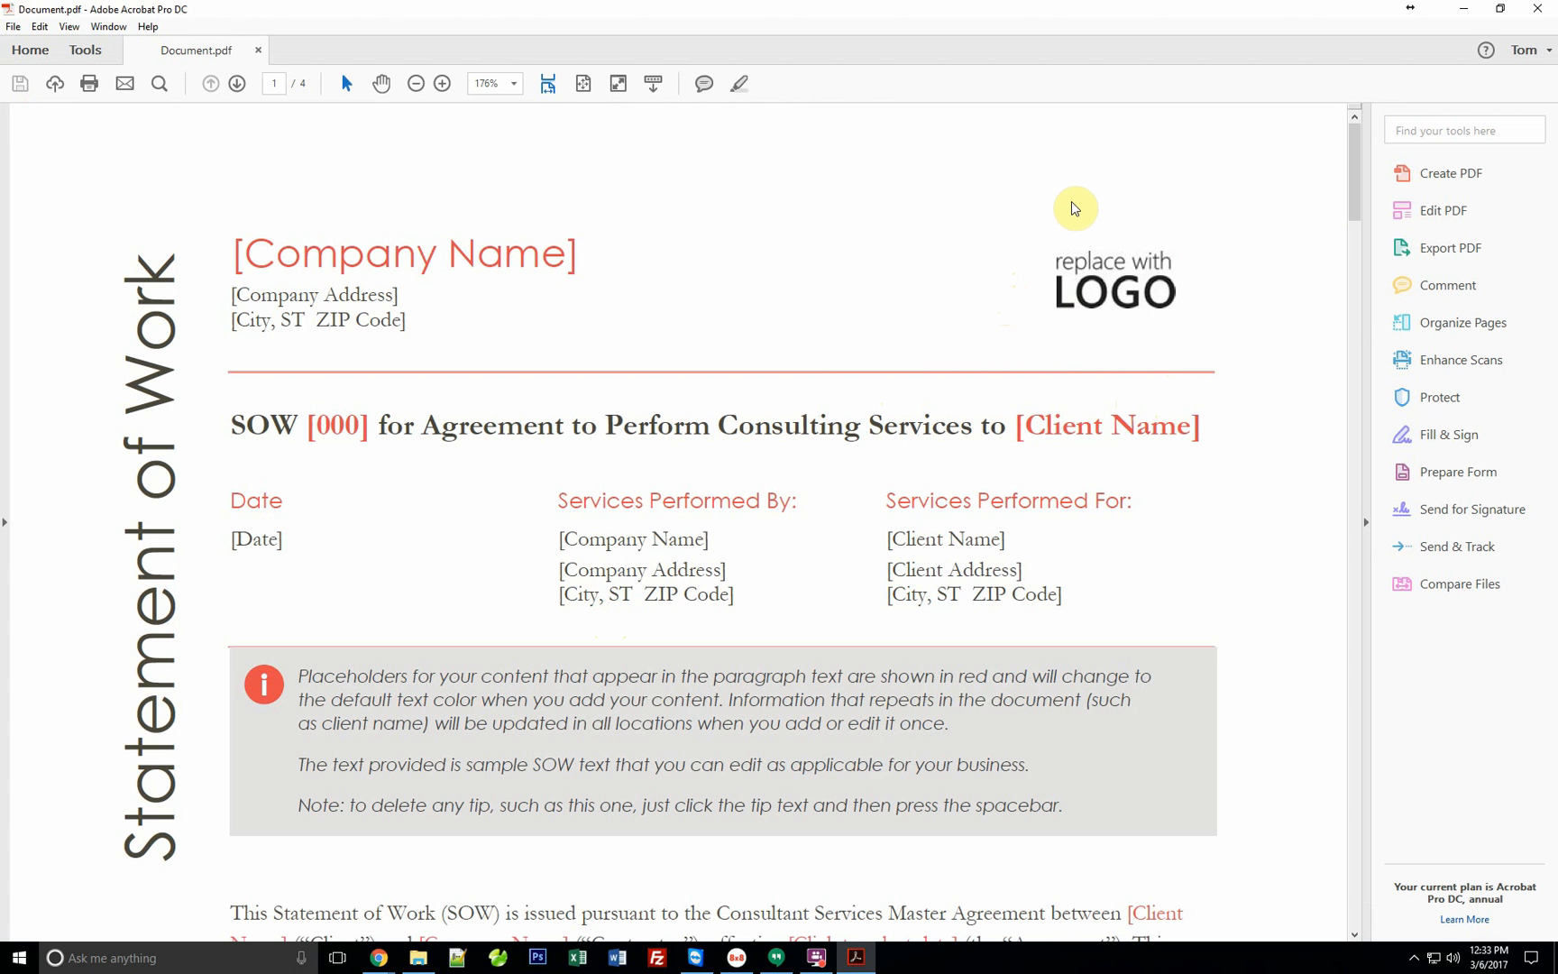
Add the ACI-Bedoya.JPG image from the Desktop onto the page beside the logo placeholder.
right_click(1030, 205)
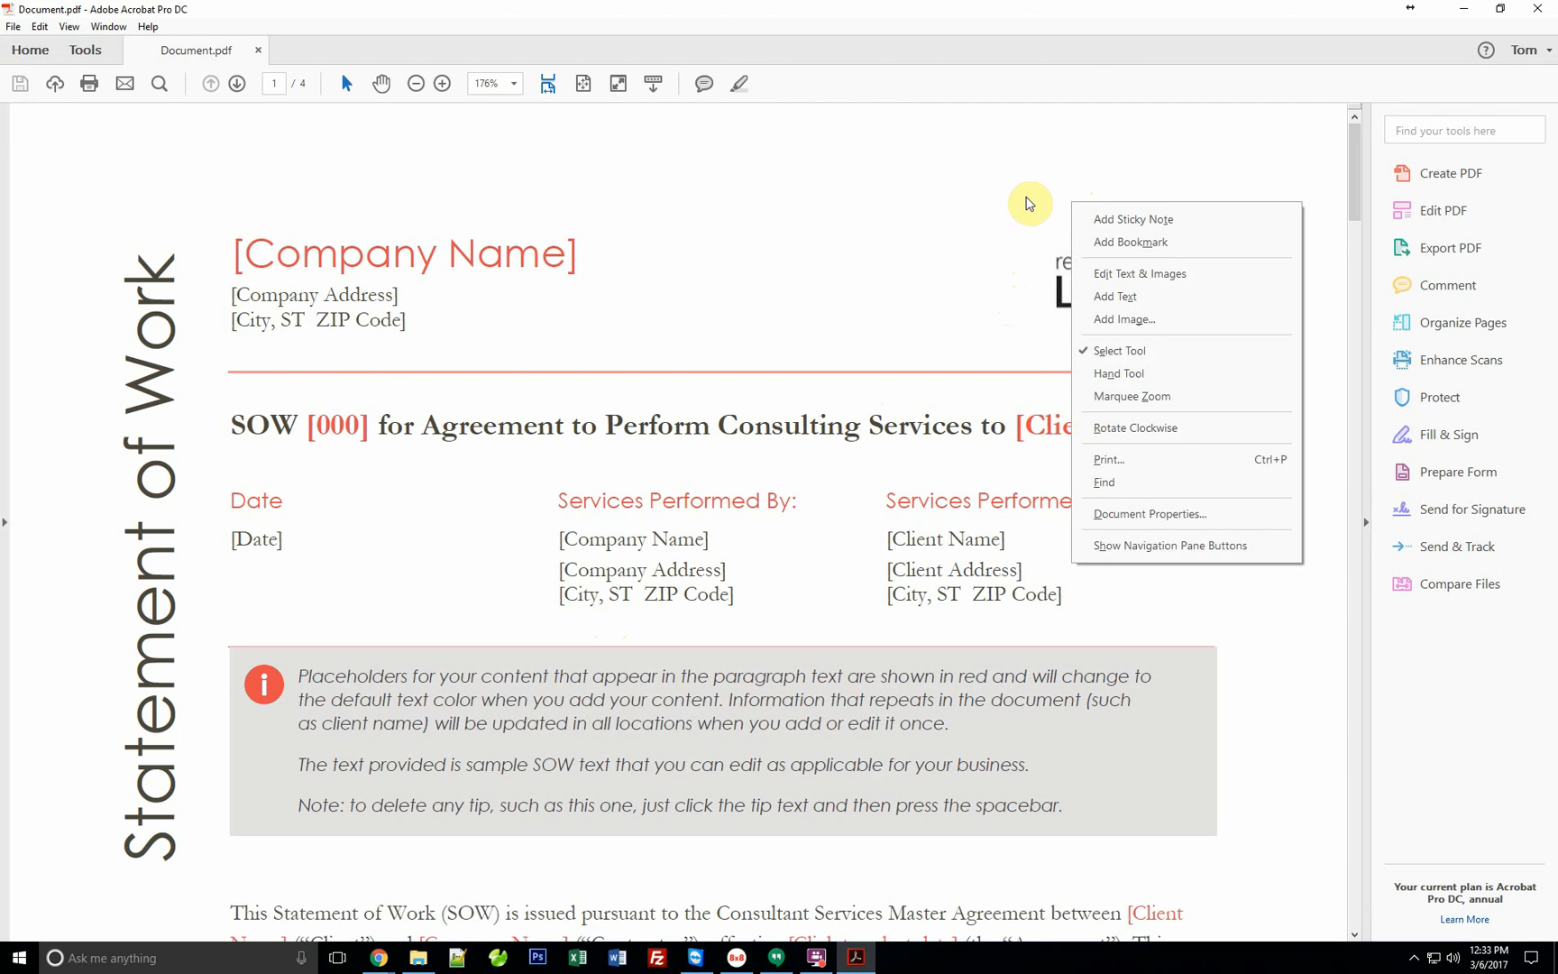
mouse_move(1138, 319)
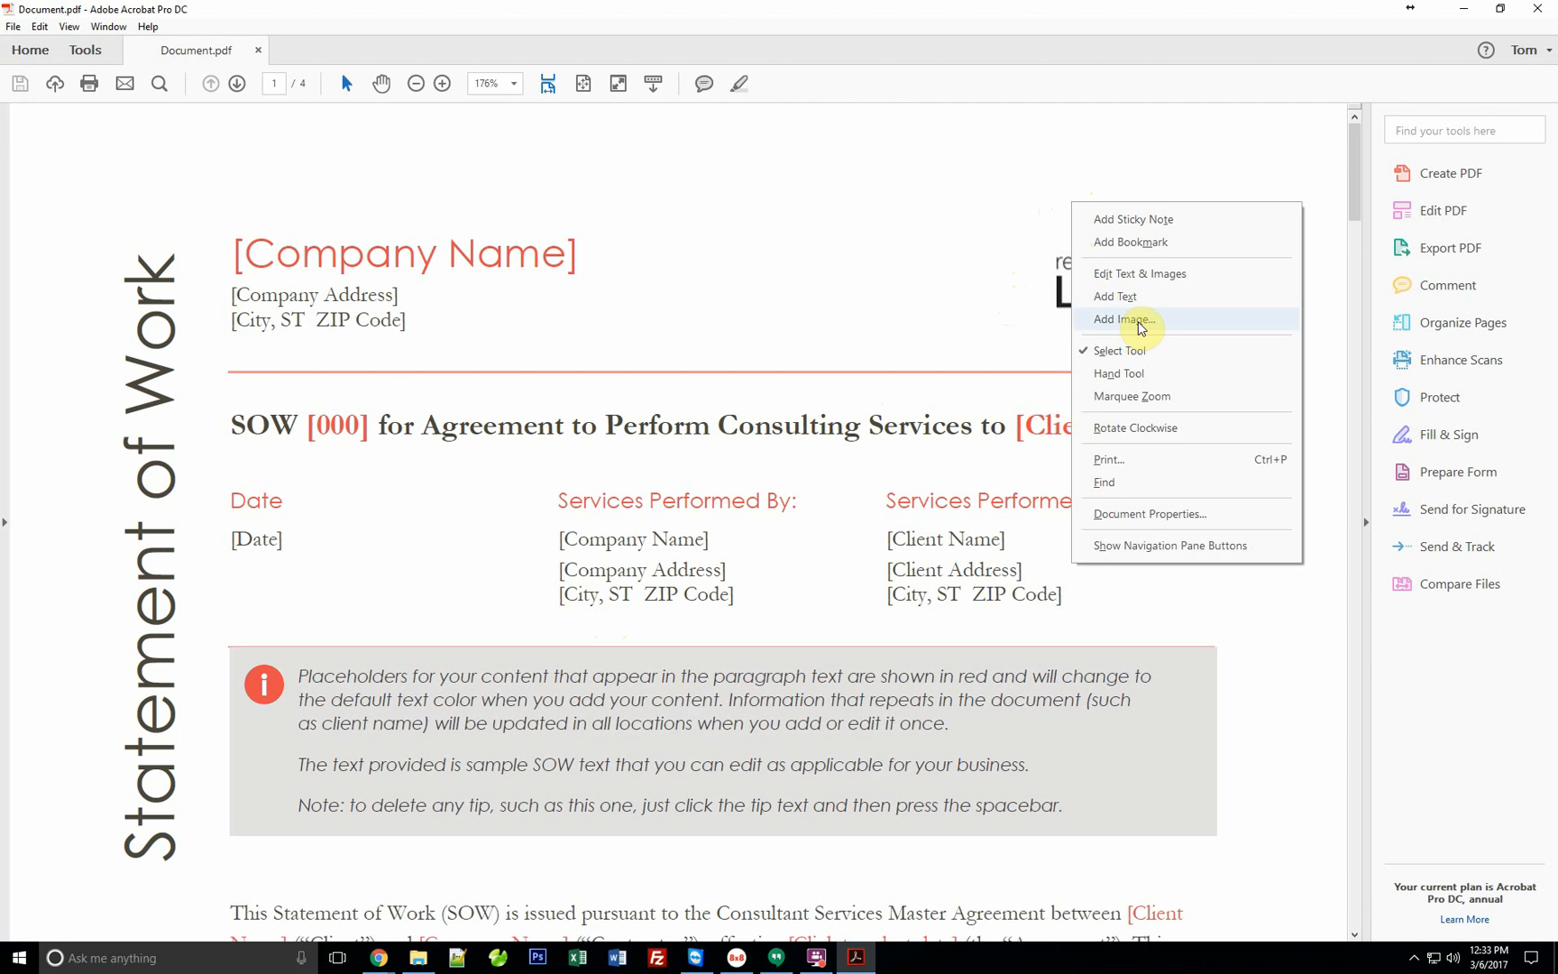
click(1121, 317)
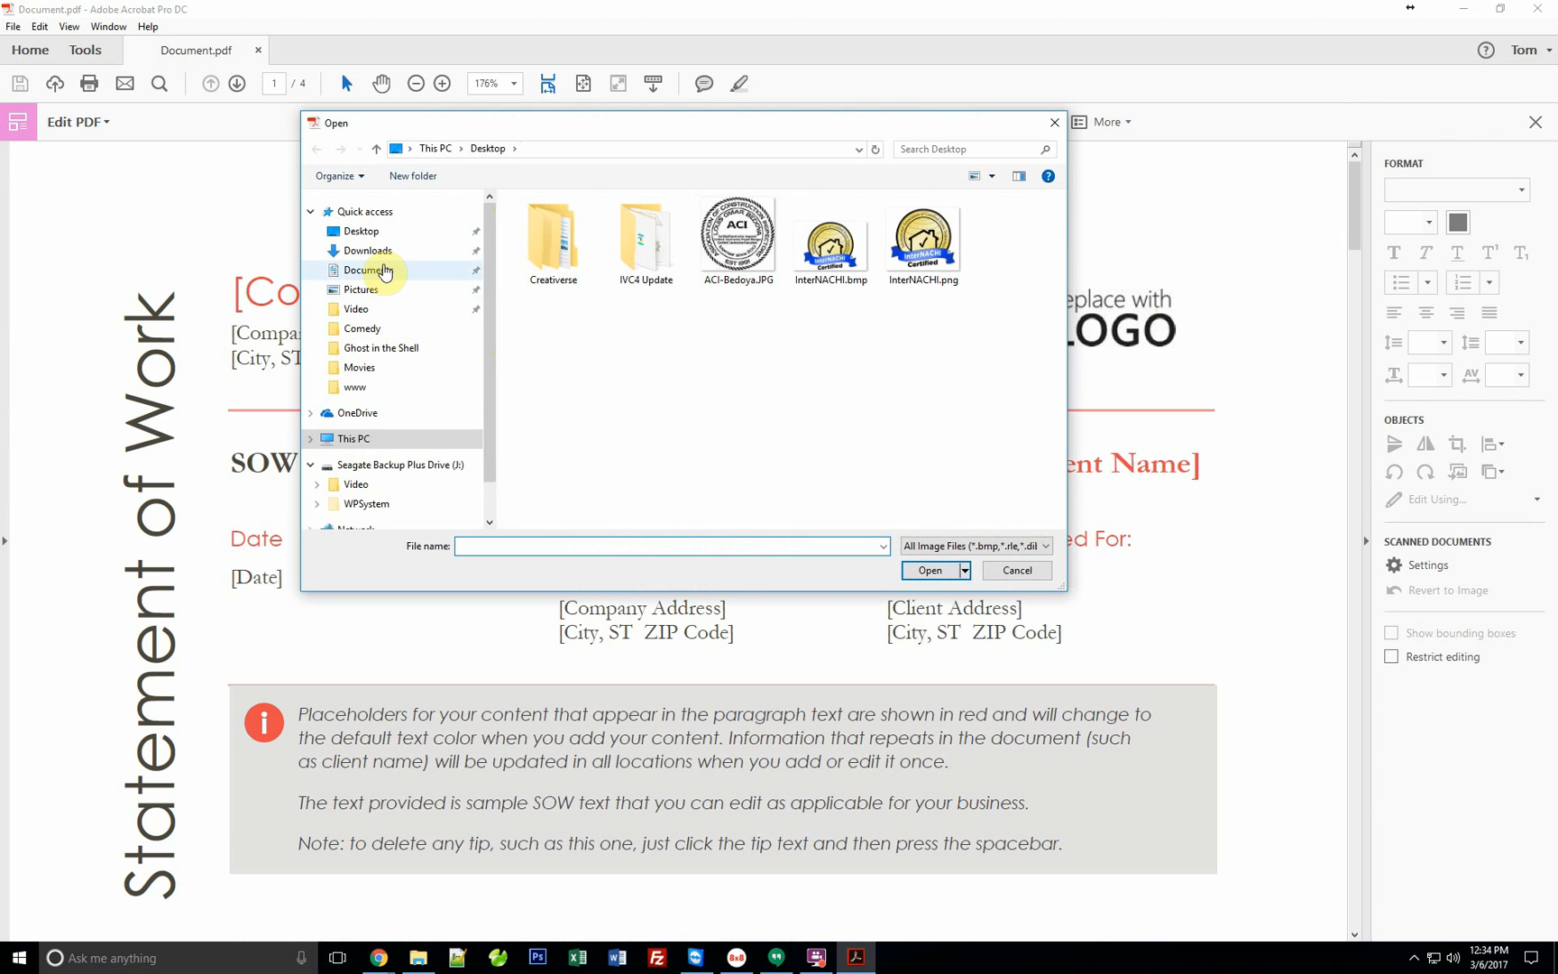
mouse_move(361, 289)
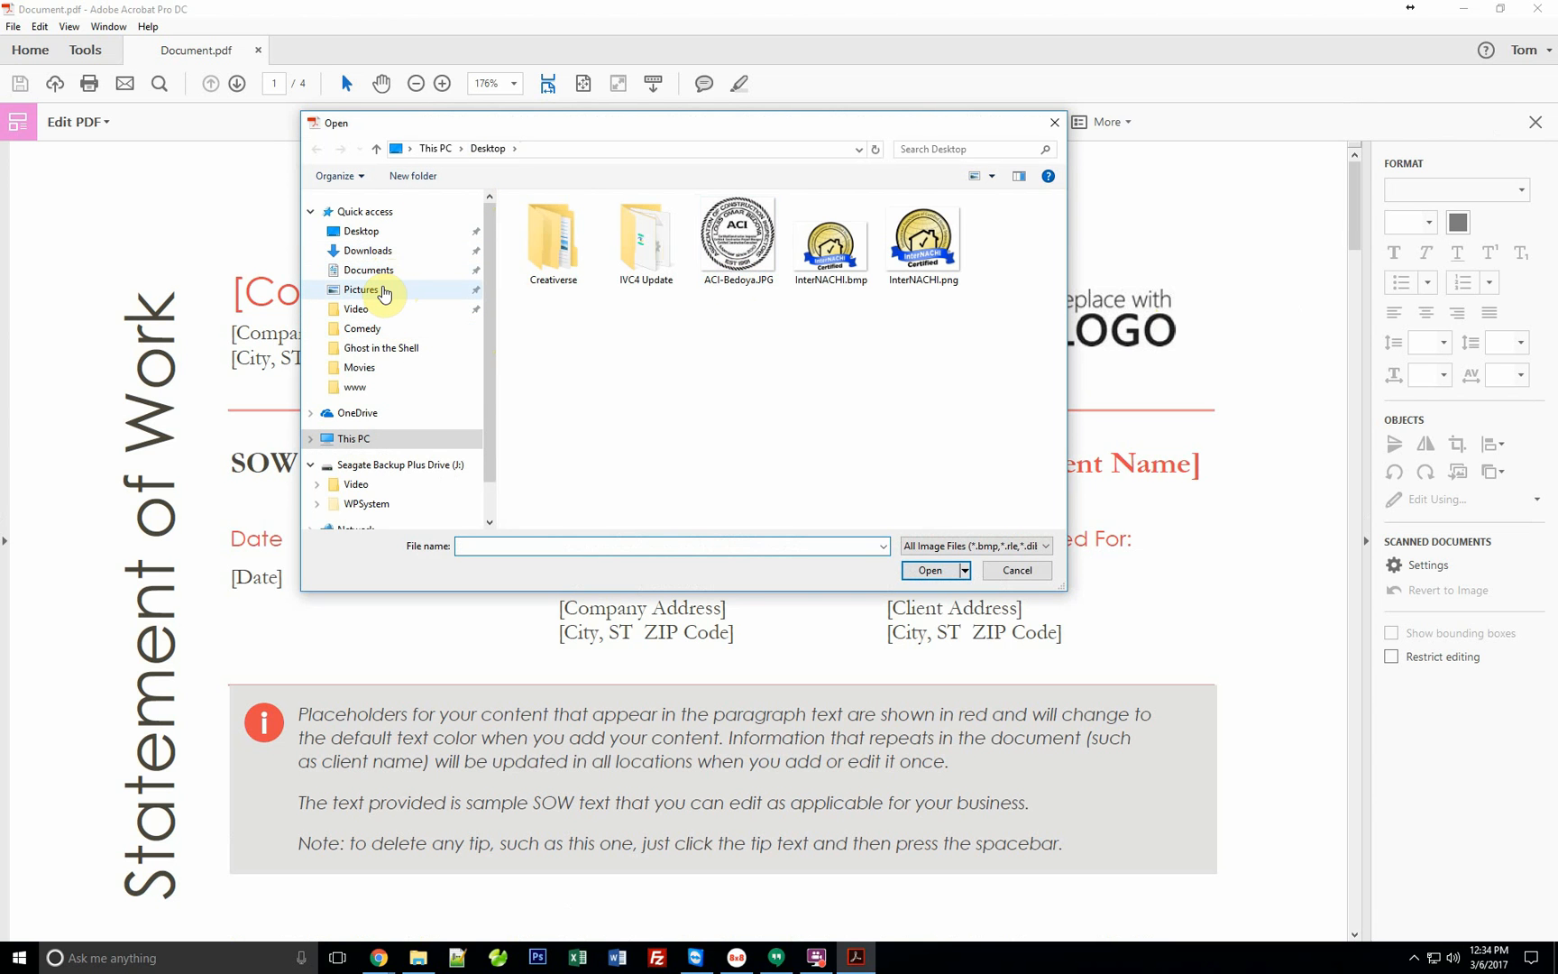
mouse_move(354, 366)
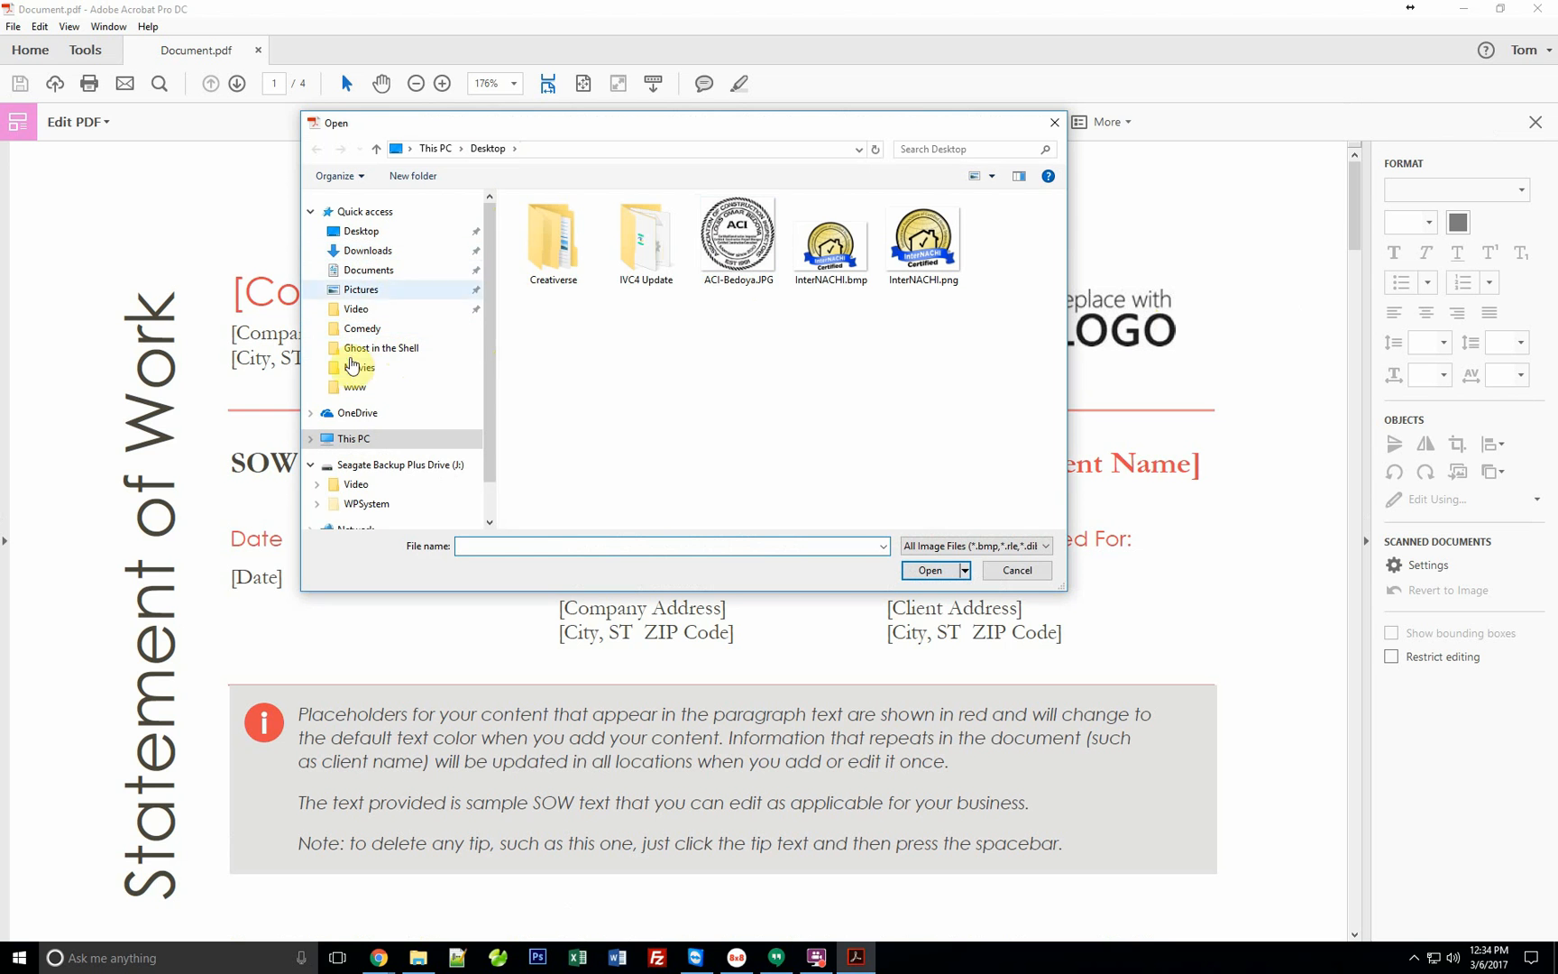
click(738, 237)
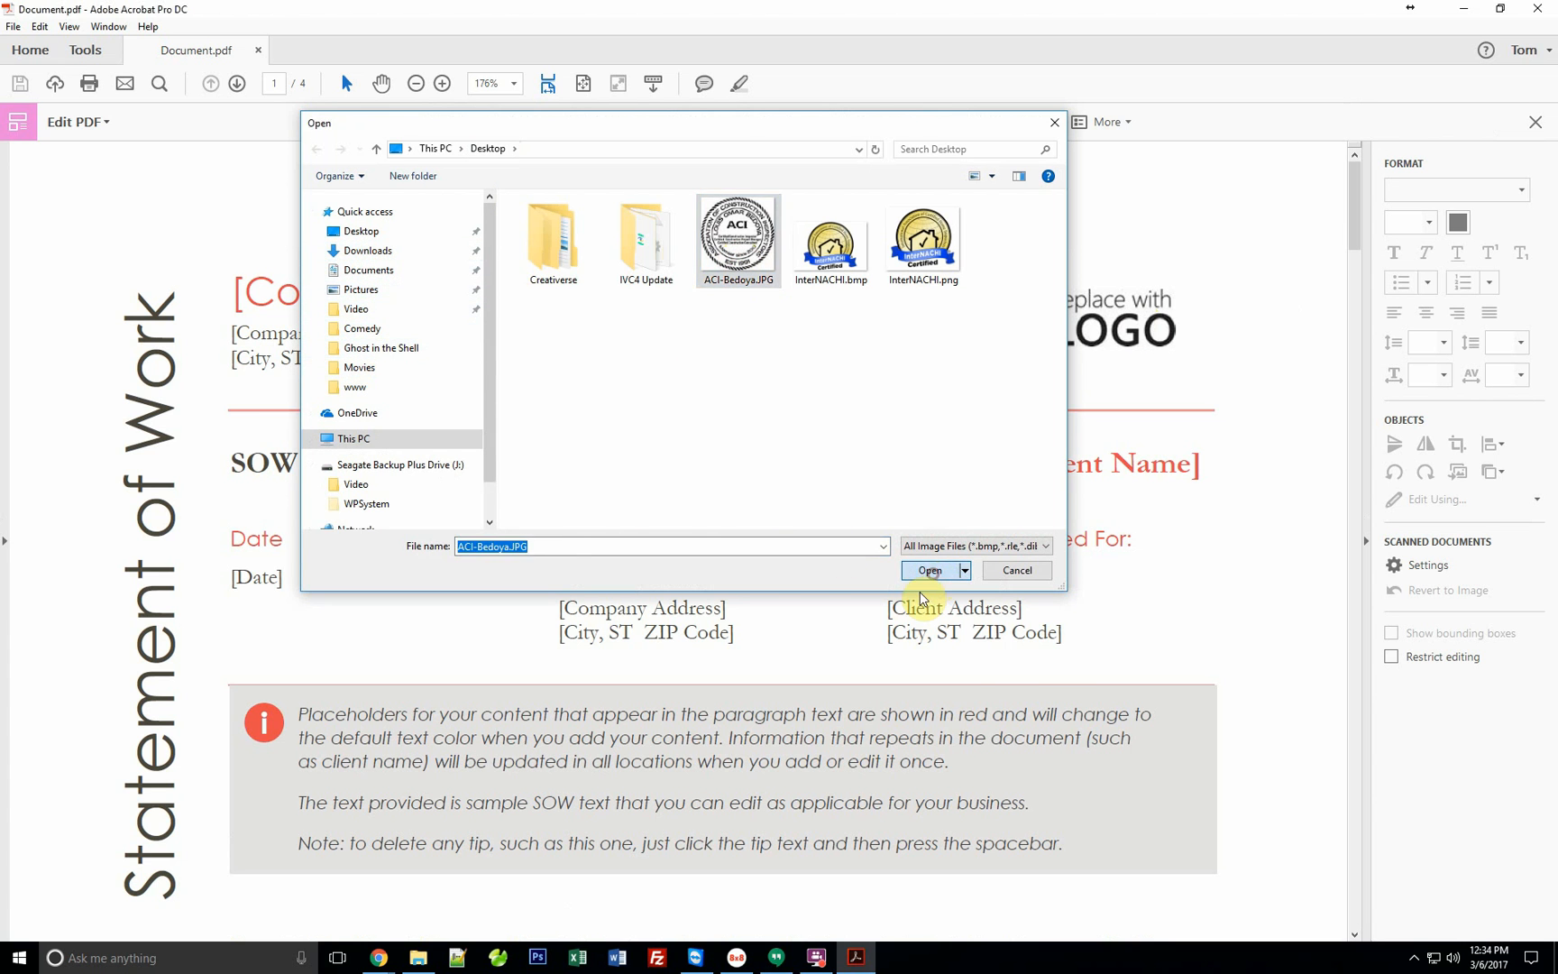
click(928, 570)
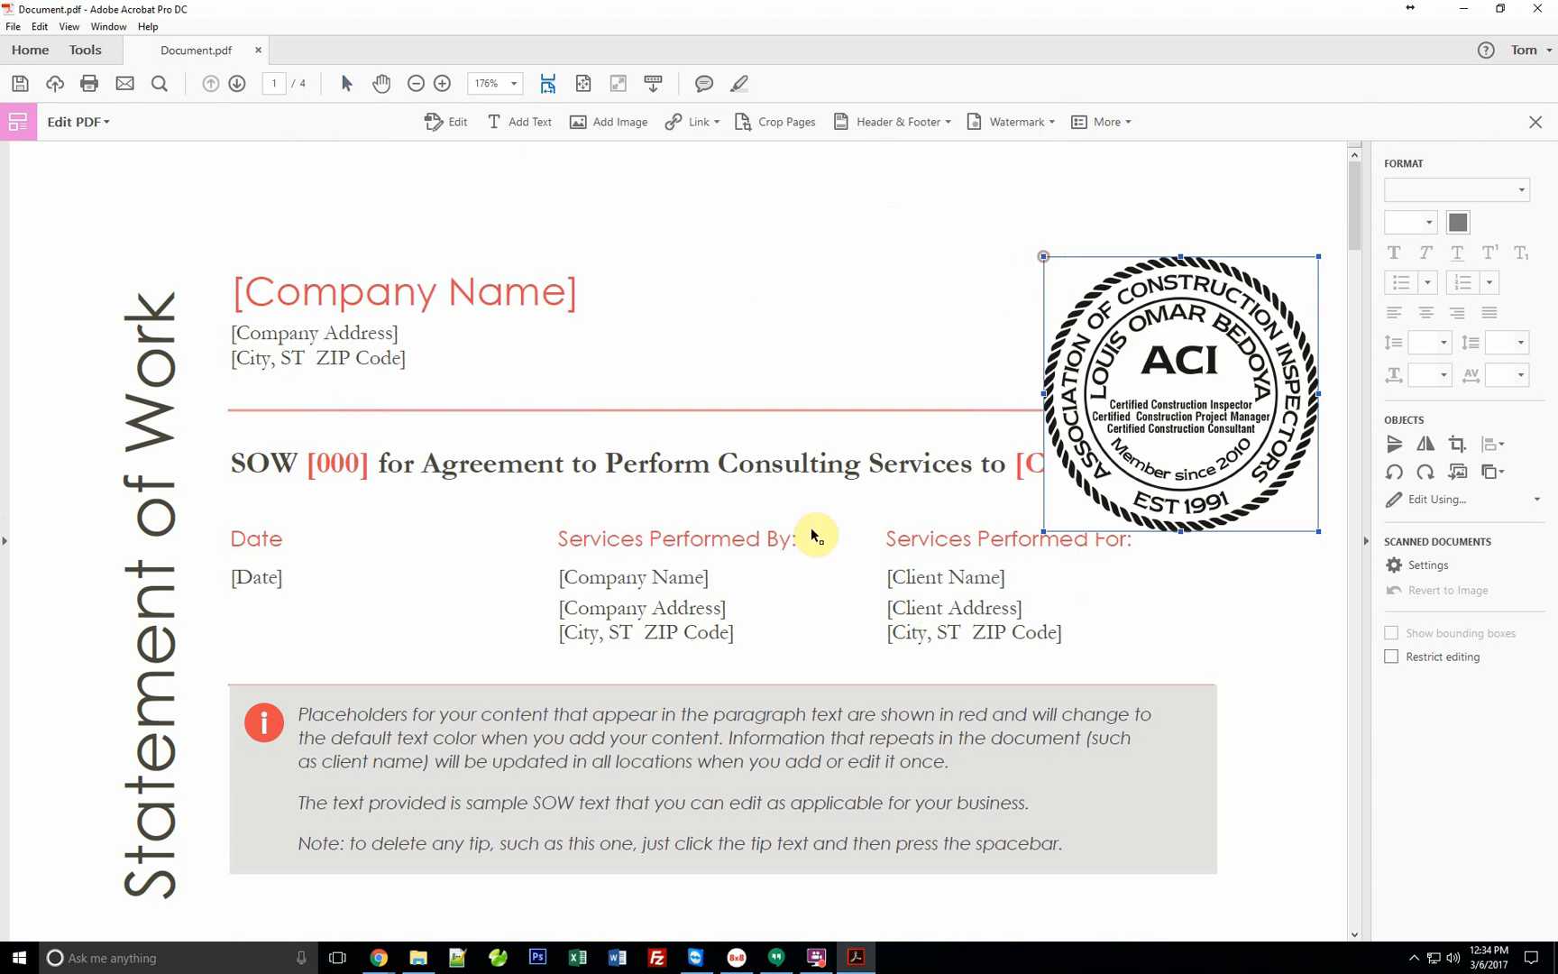
Resize the ACI seal smaller and align it above the red rule at the top right.
click(1390, 633)
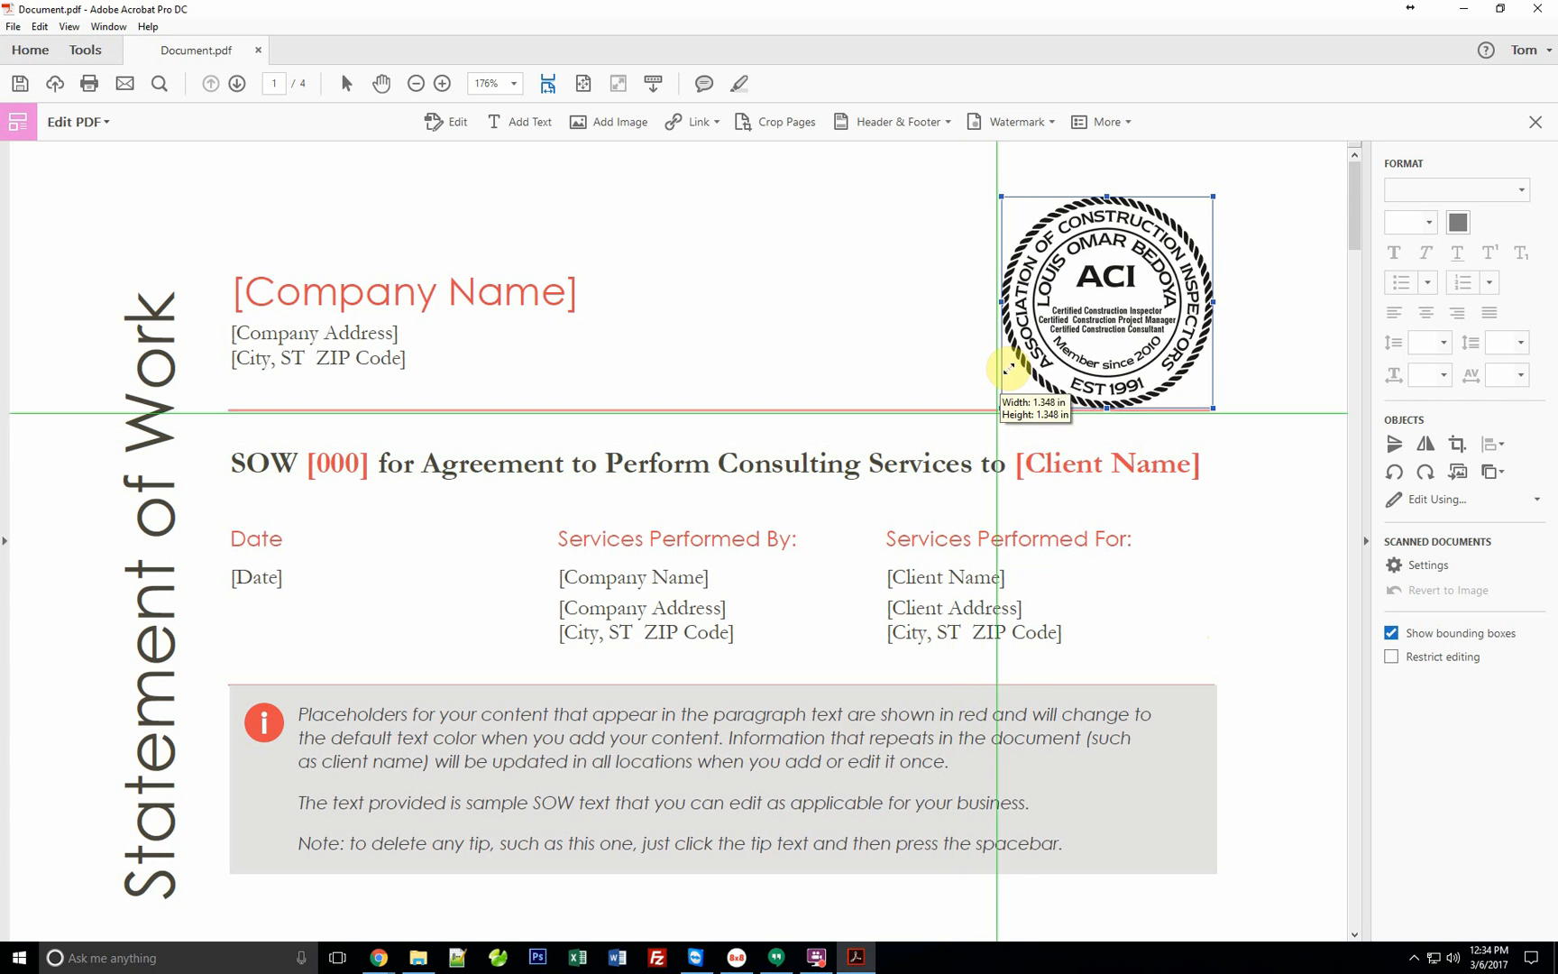
drag(1001, 373, 1016, 359)
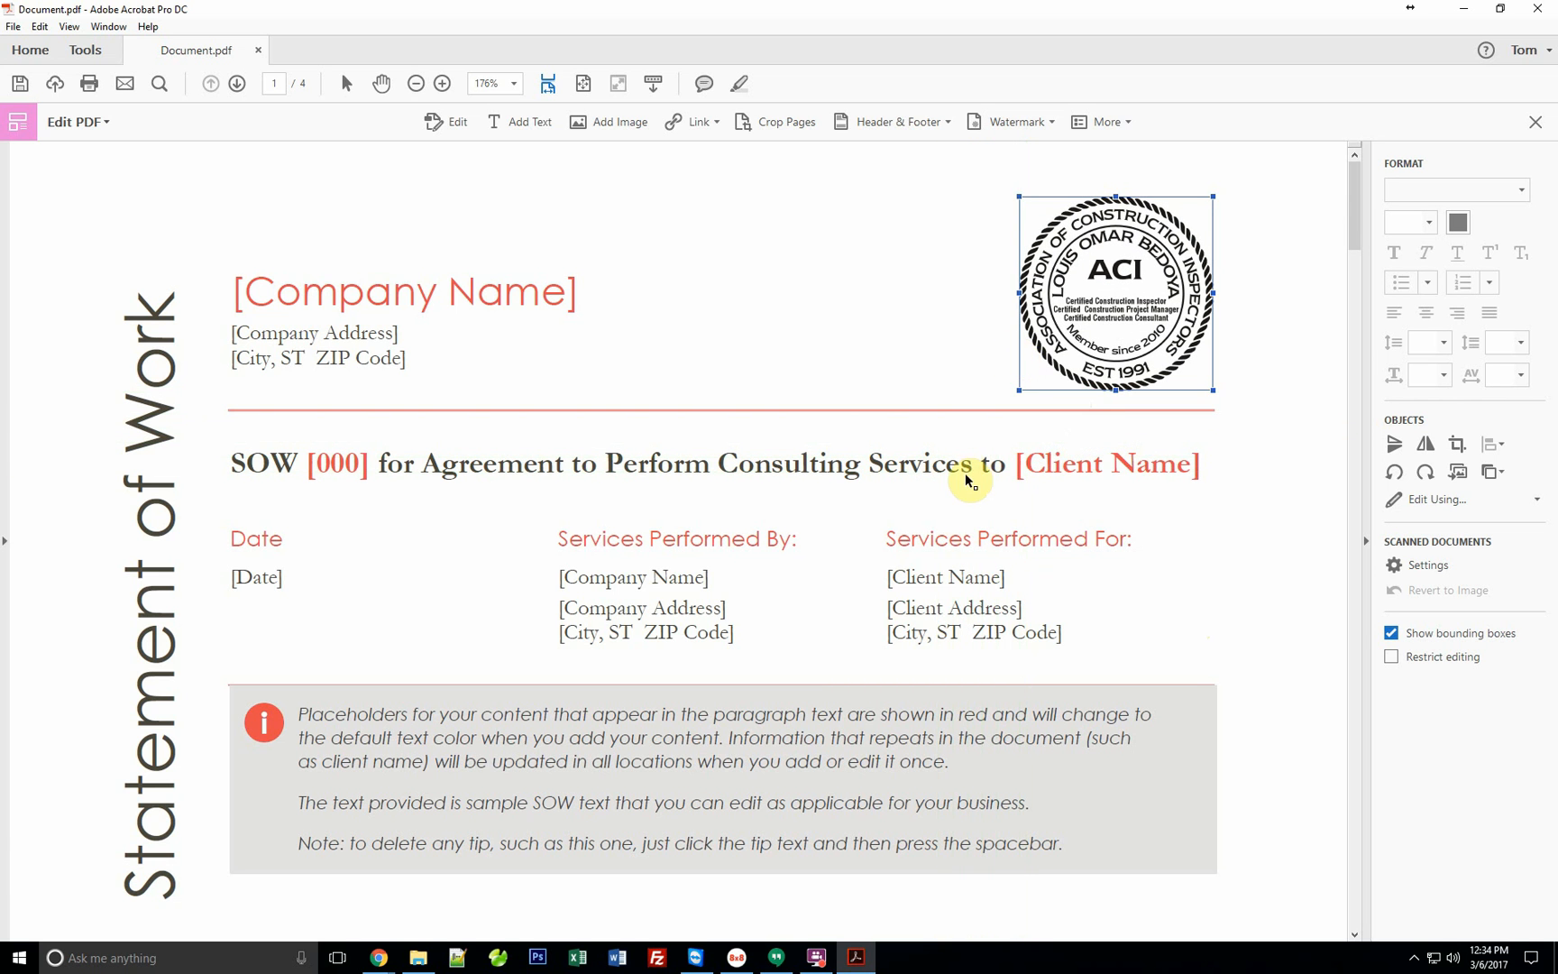
mouse_move(1013, 296)
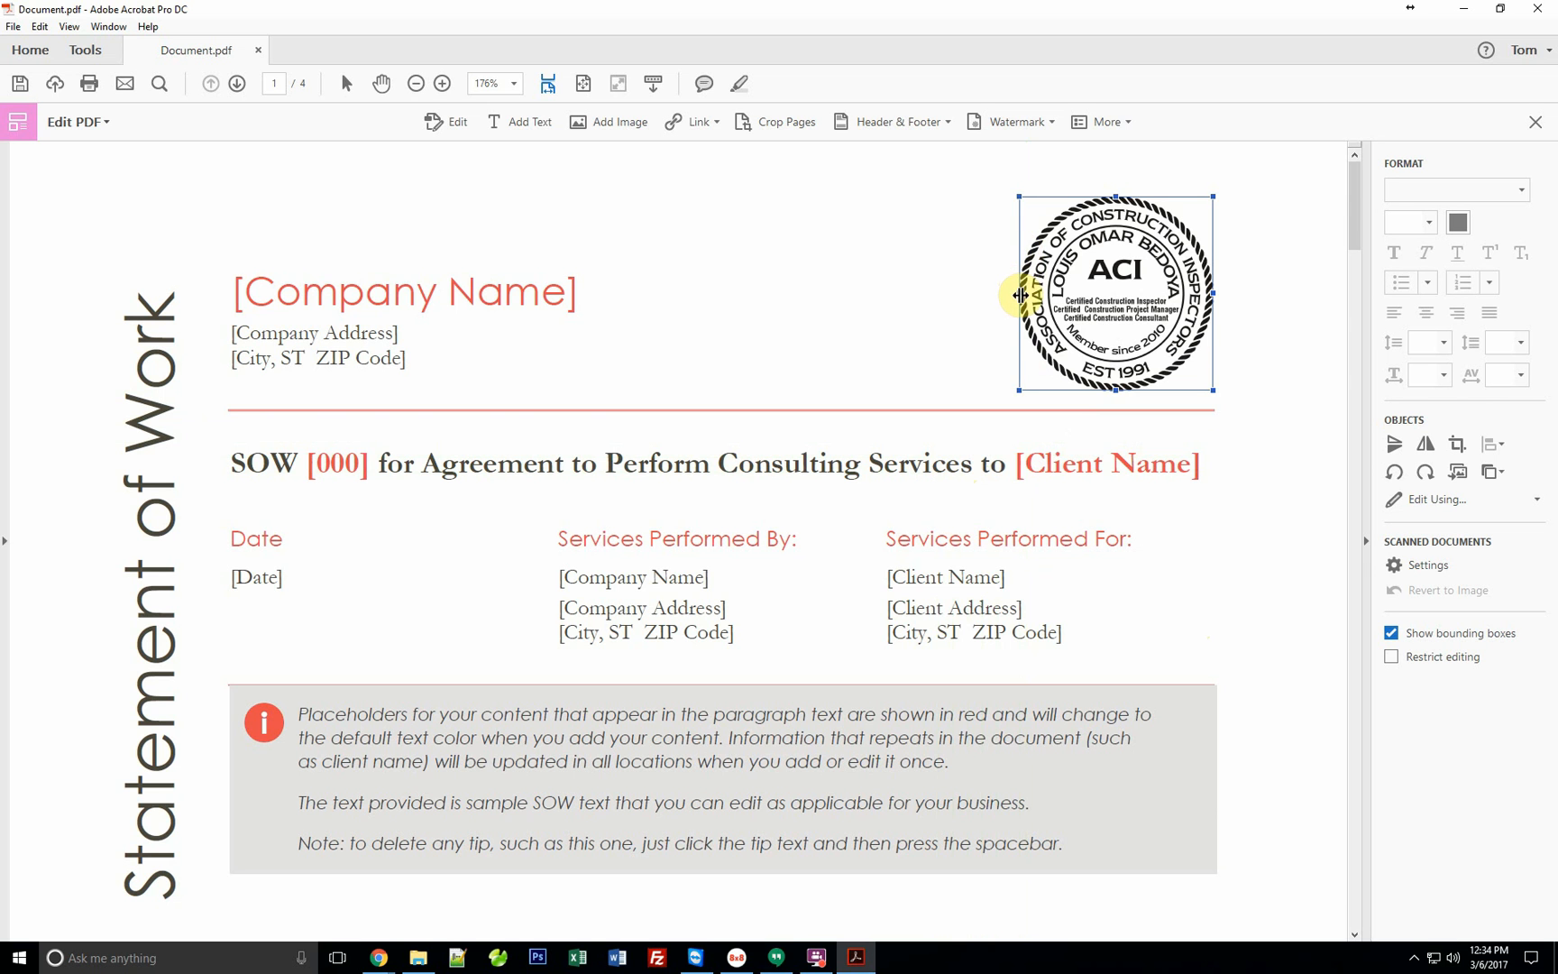
drag(1017, 296, 891, 289)
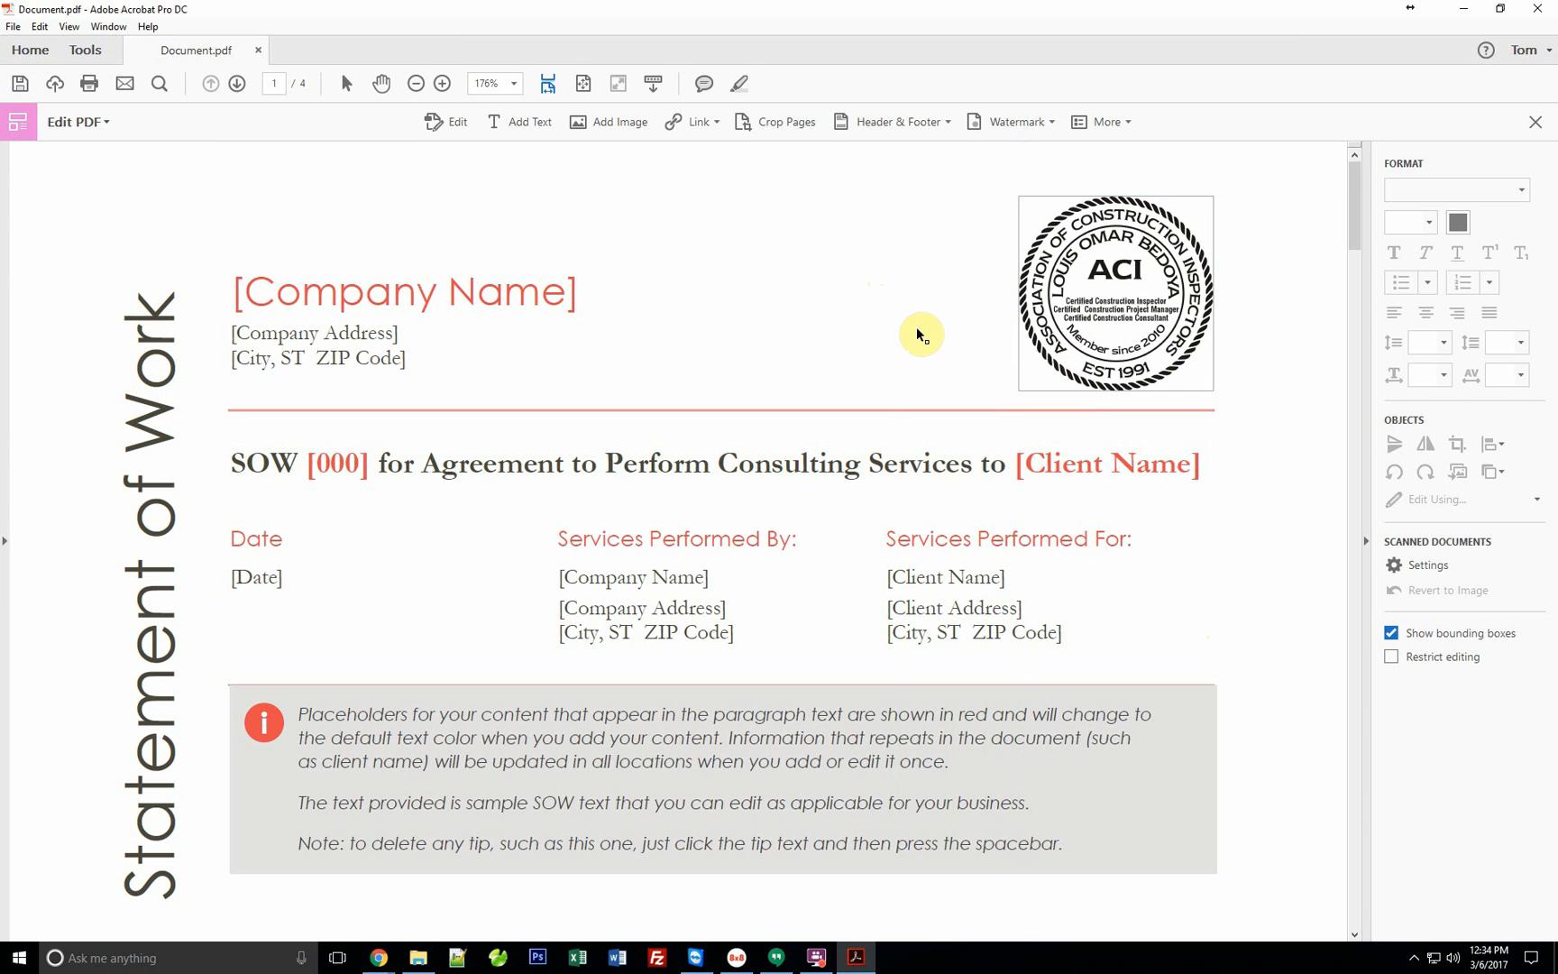
click(14, 27)
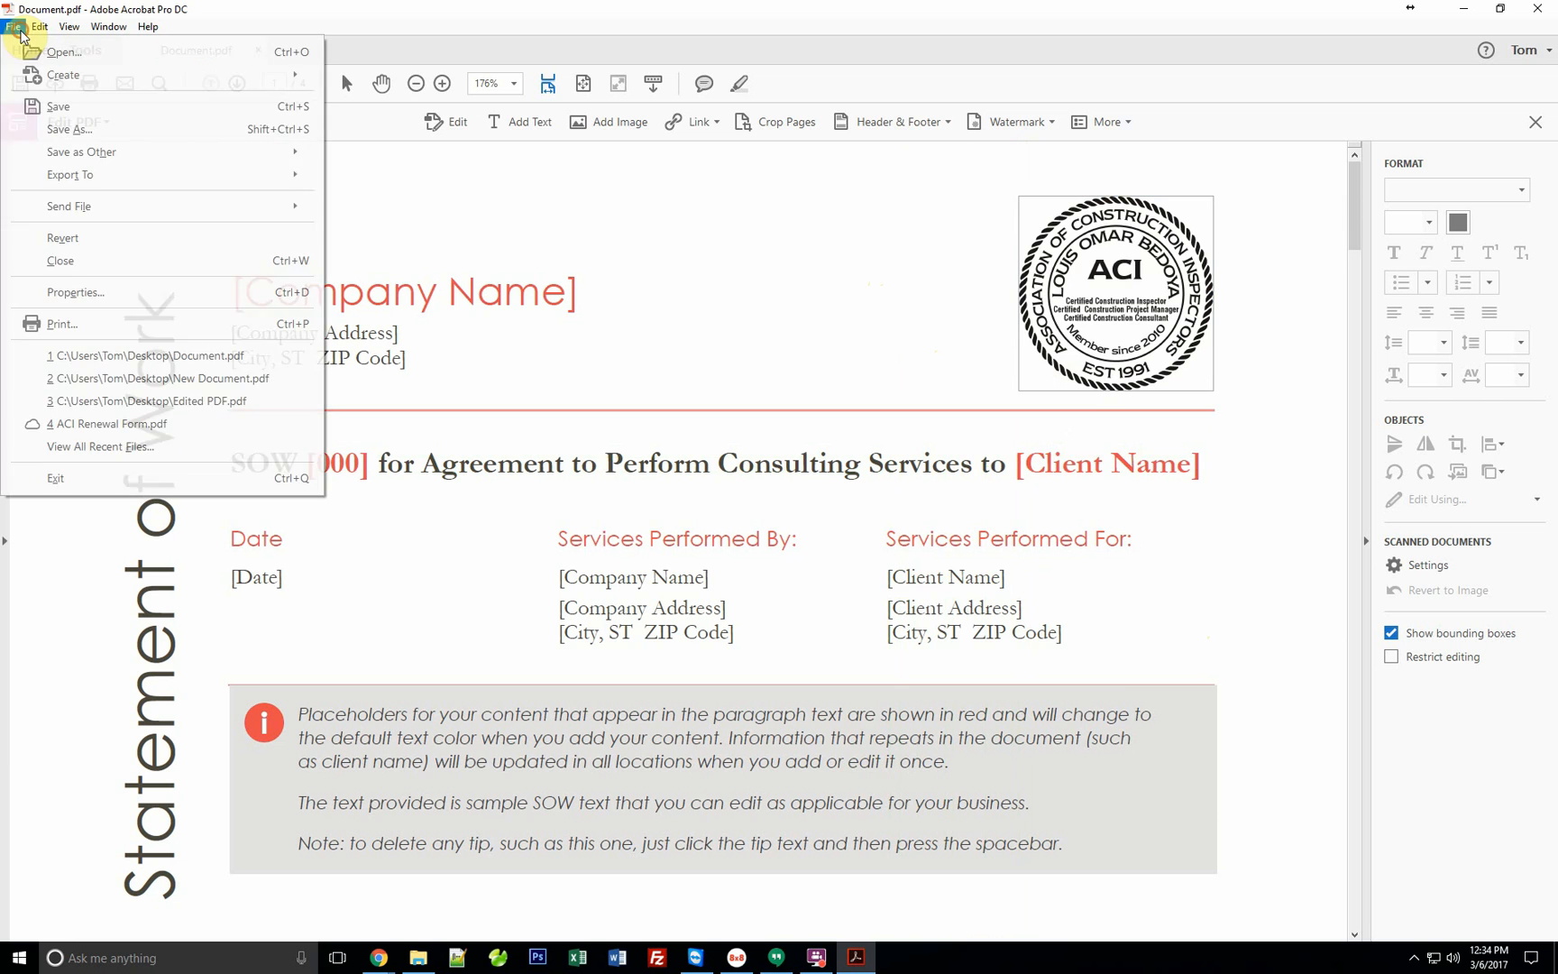
Save the edited document to the Desktop as 'Image Added.pdf'.
click(67, 129)
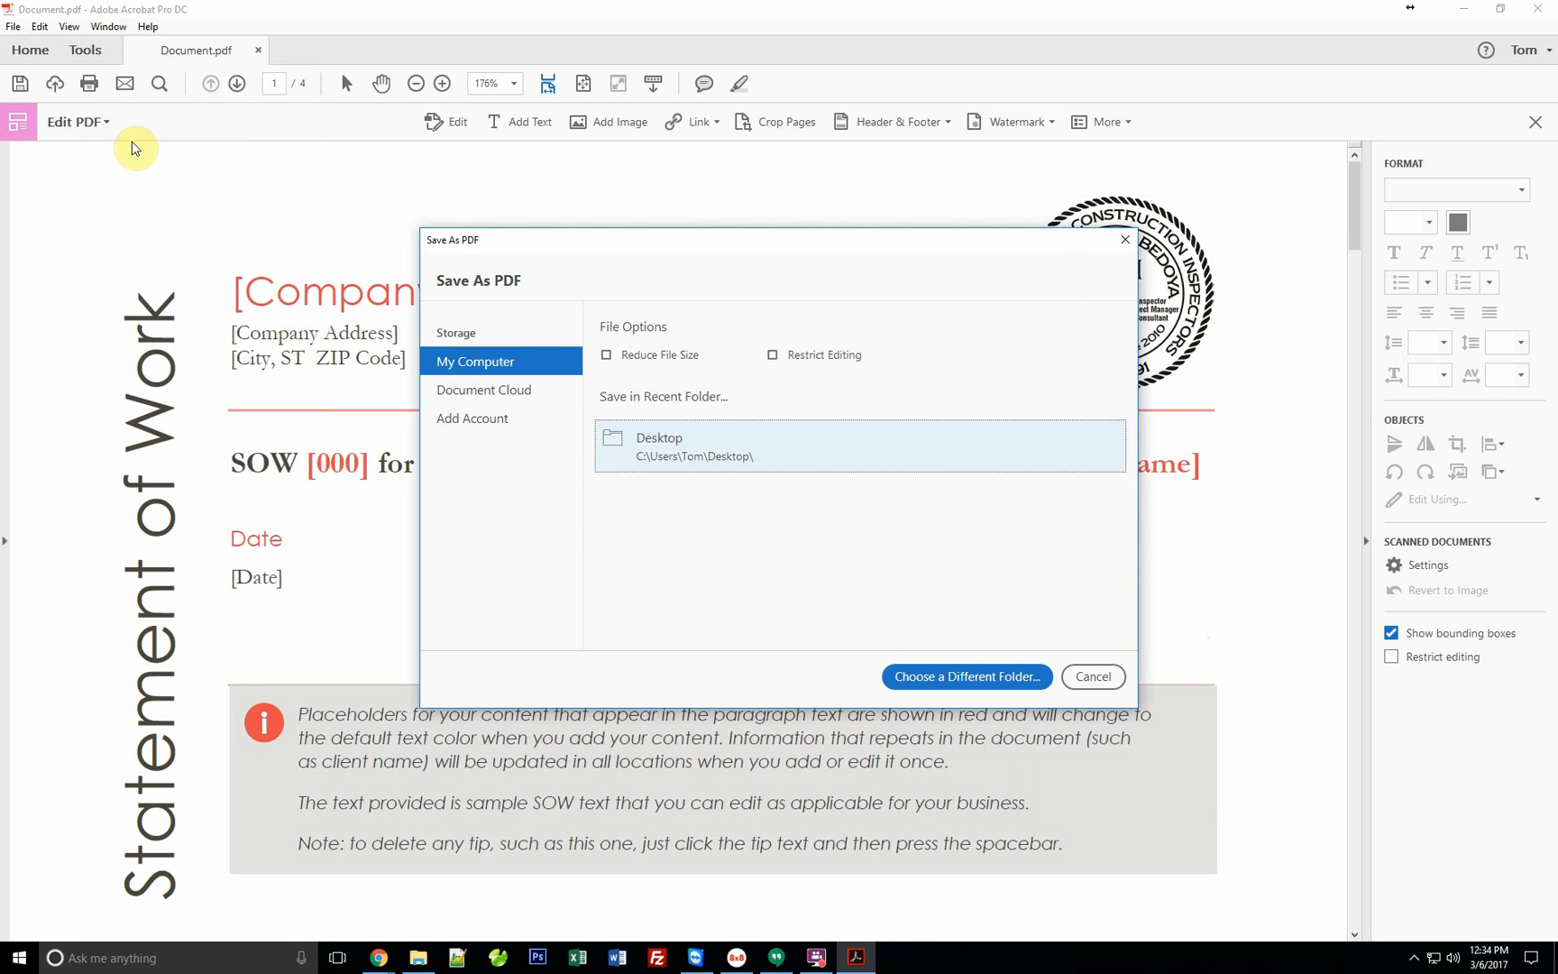
click(965, 676)
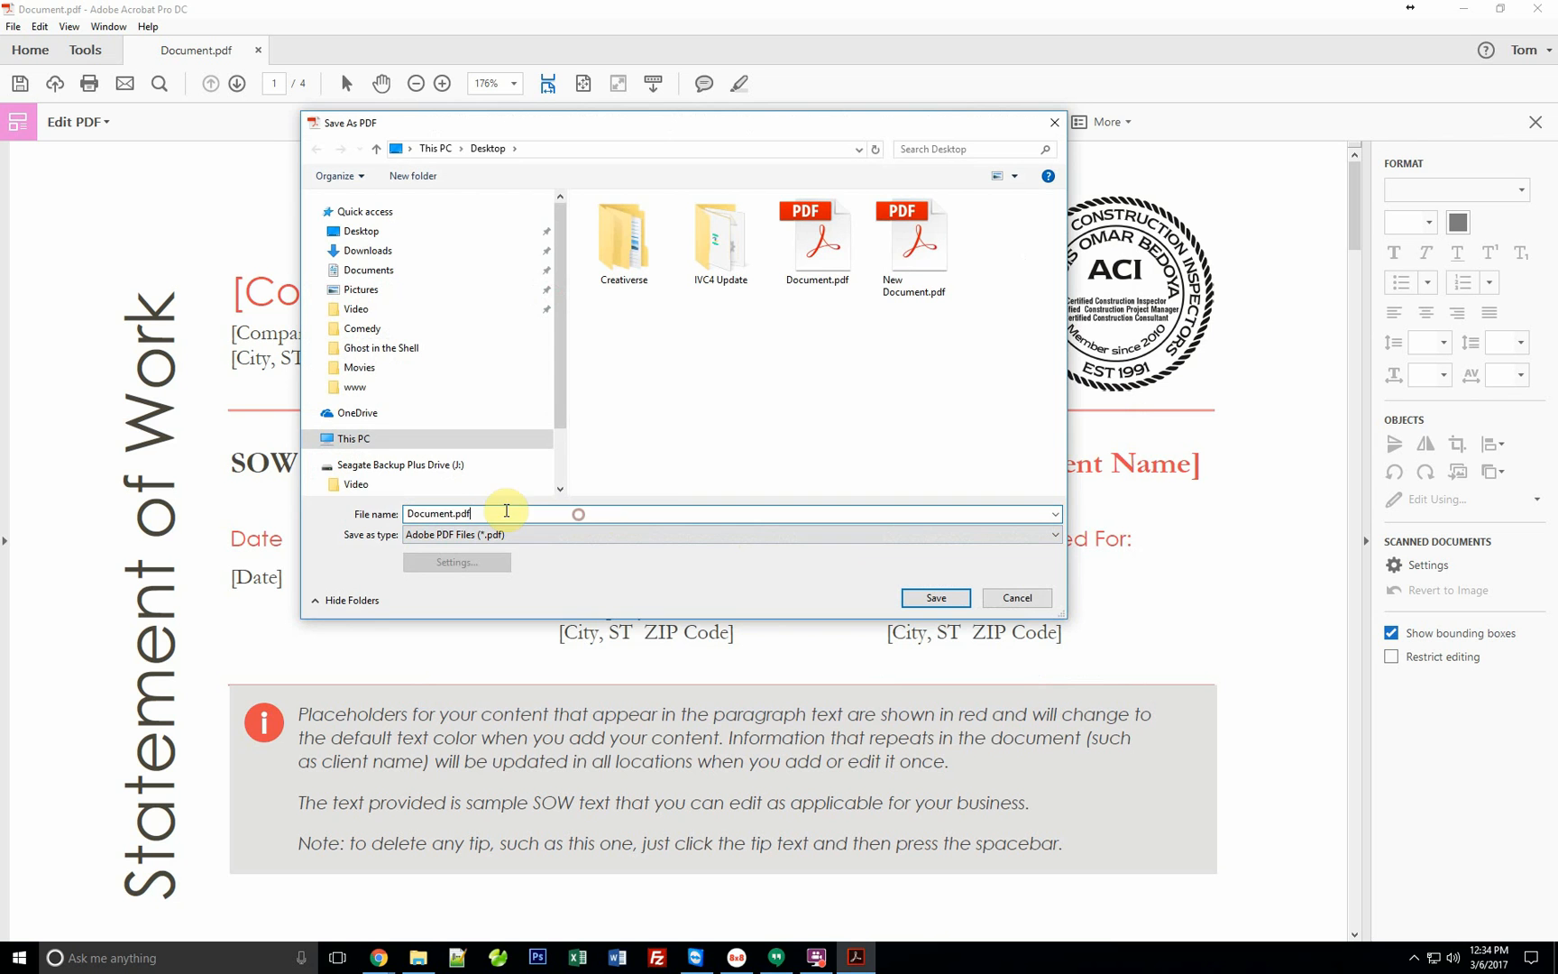
double_click(437, 512)
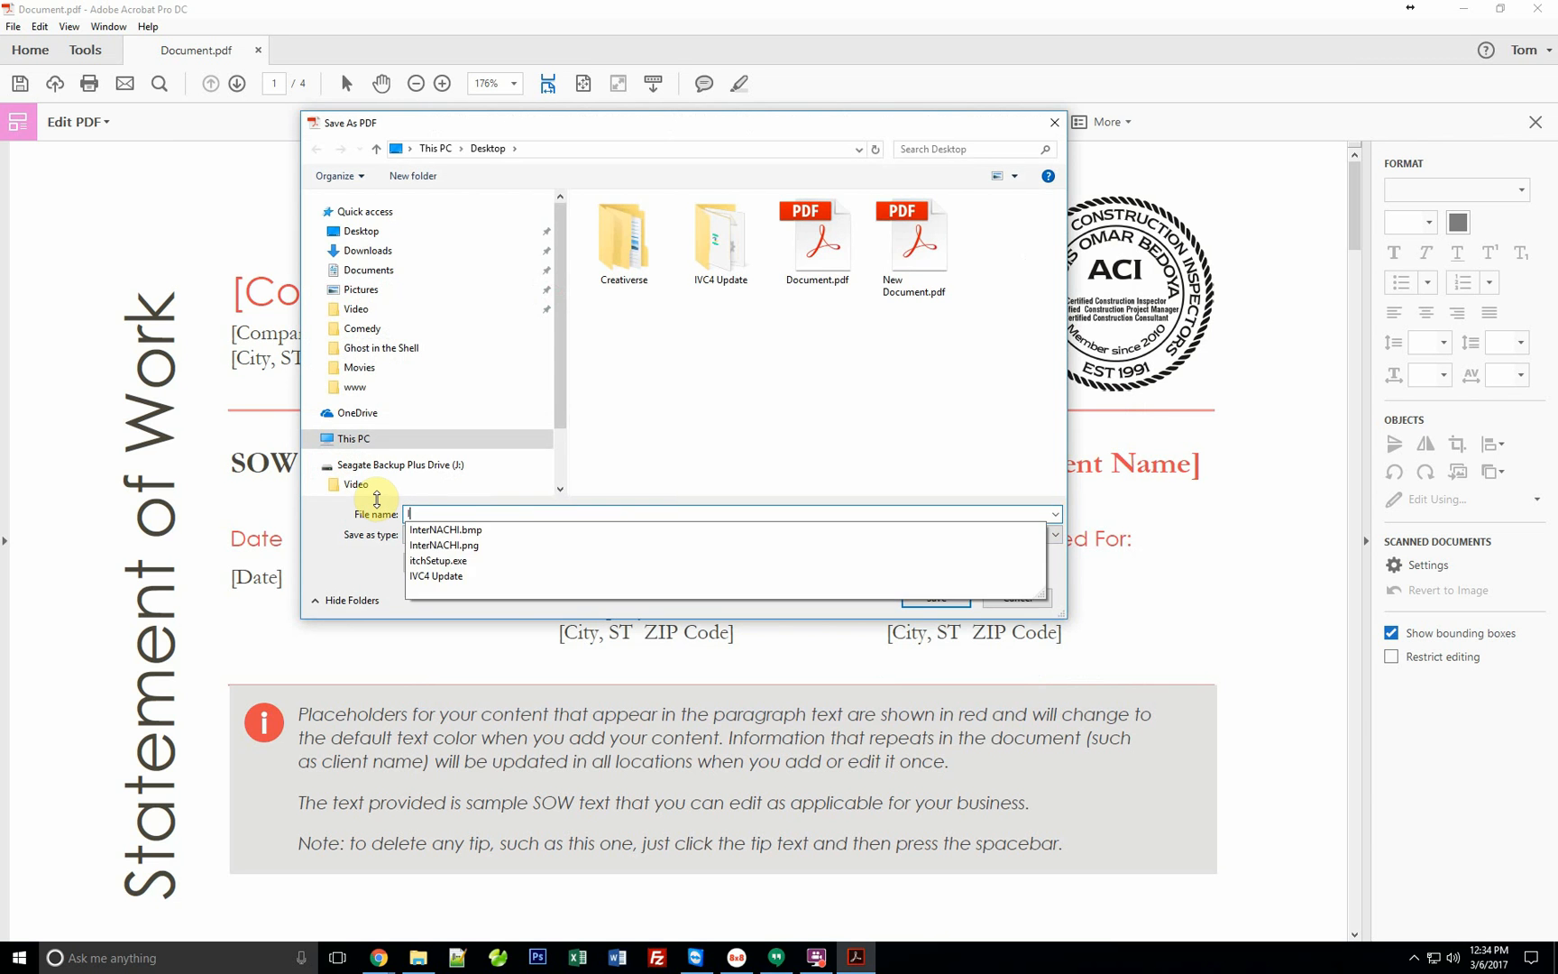
text(Image Added)
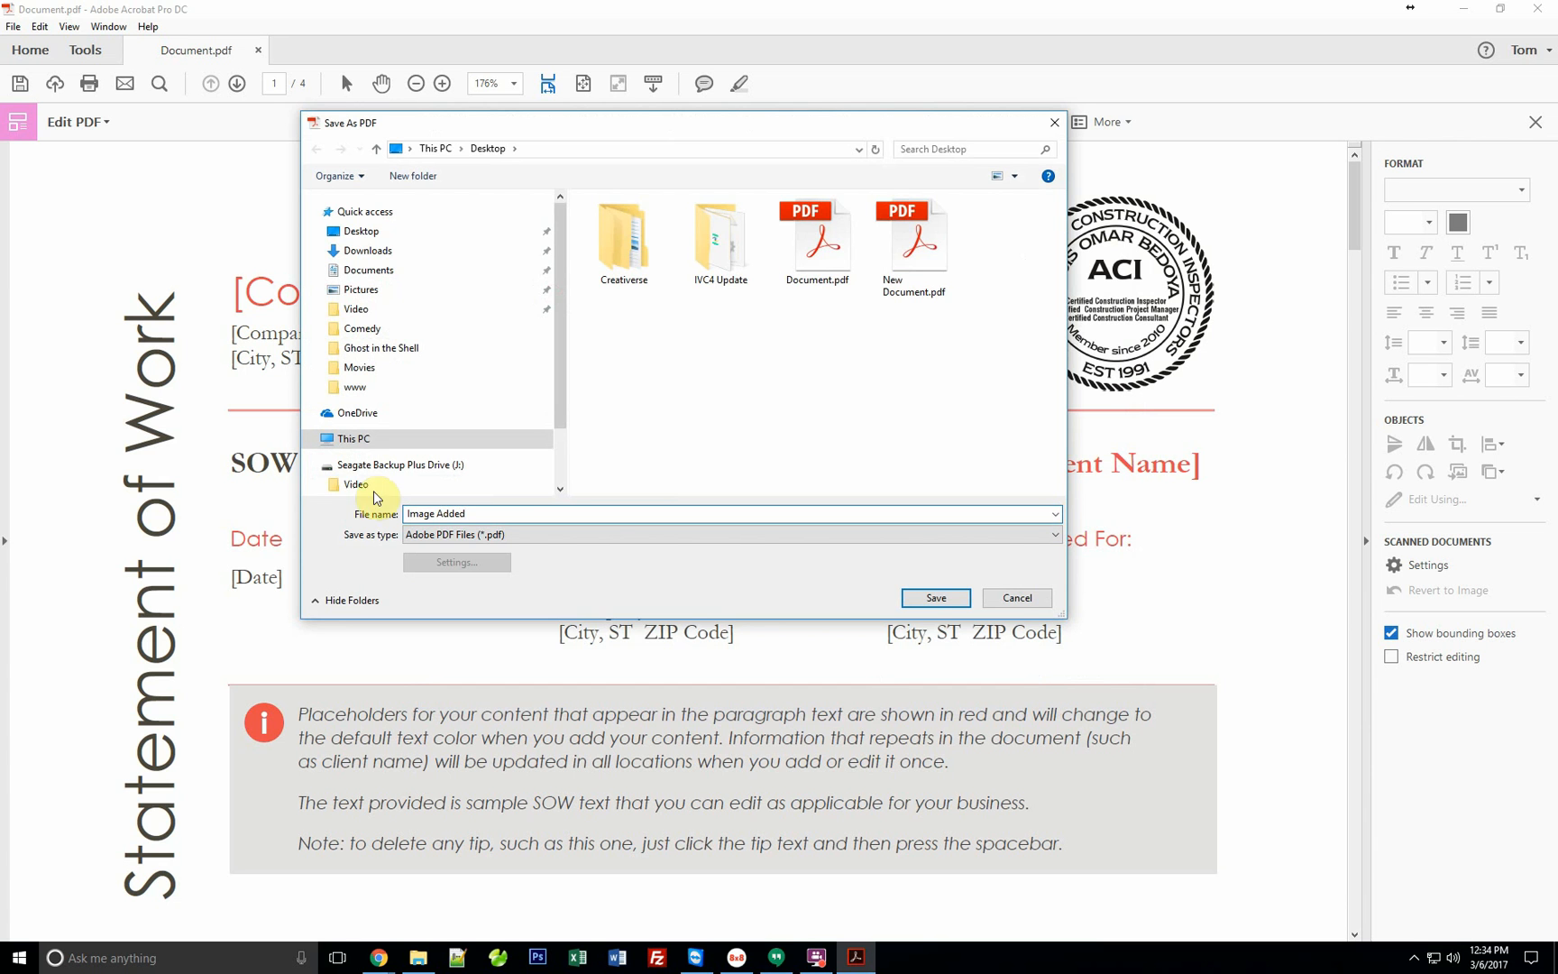
click(932, 597)
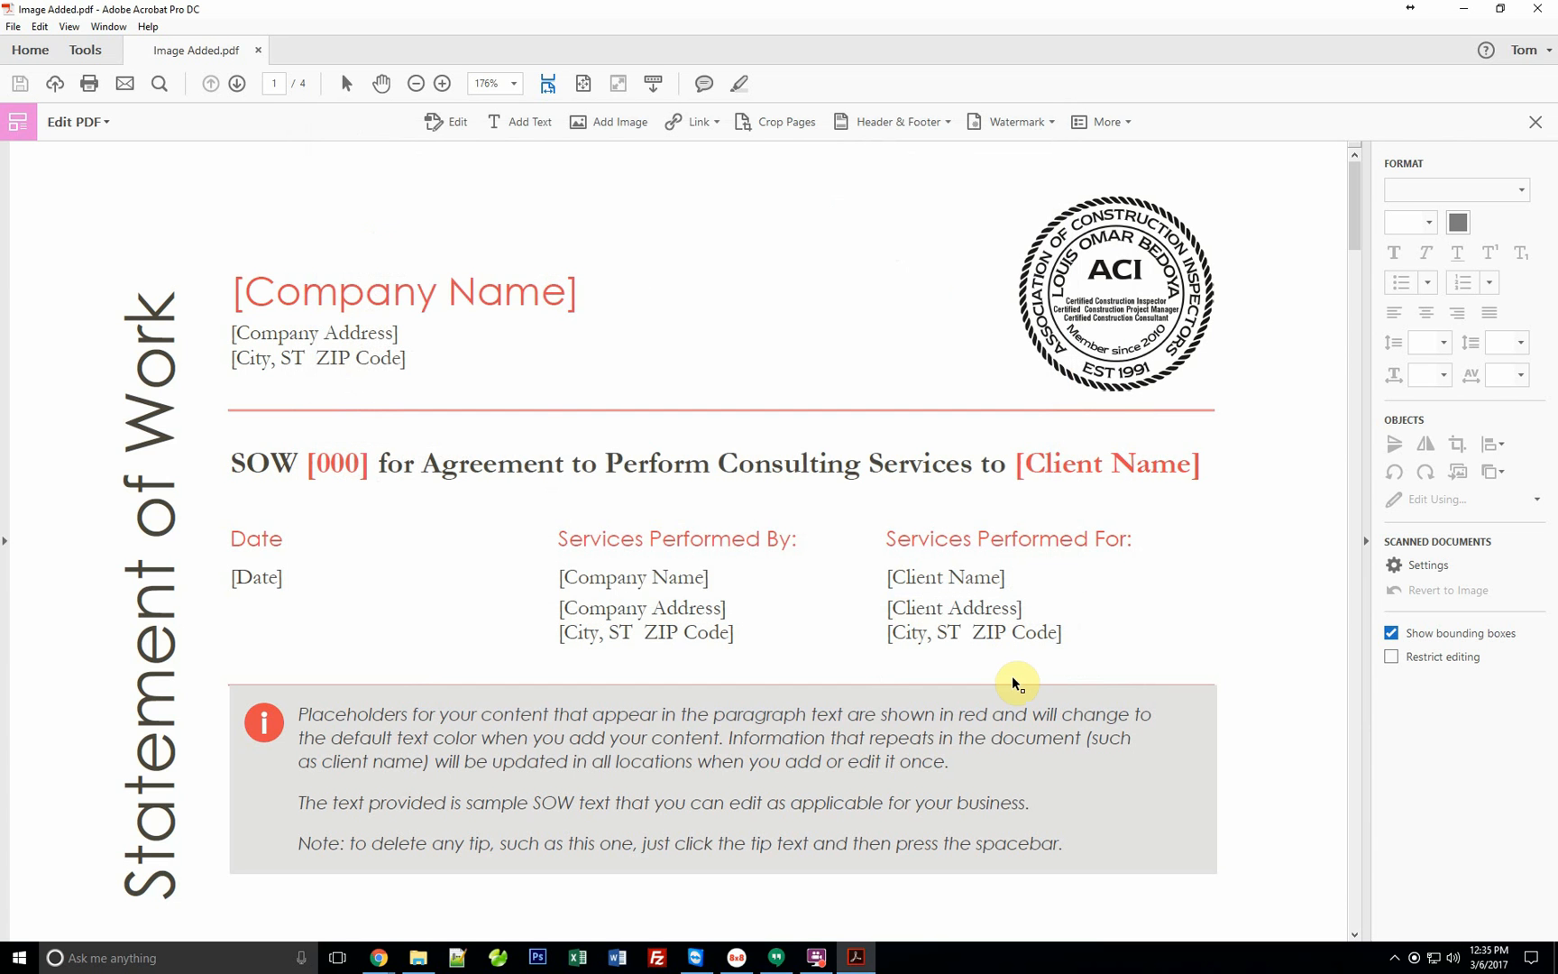
mouse_move(913, 463)
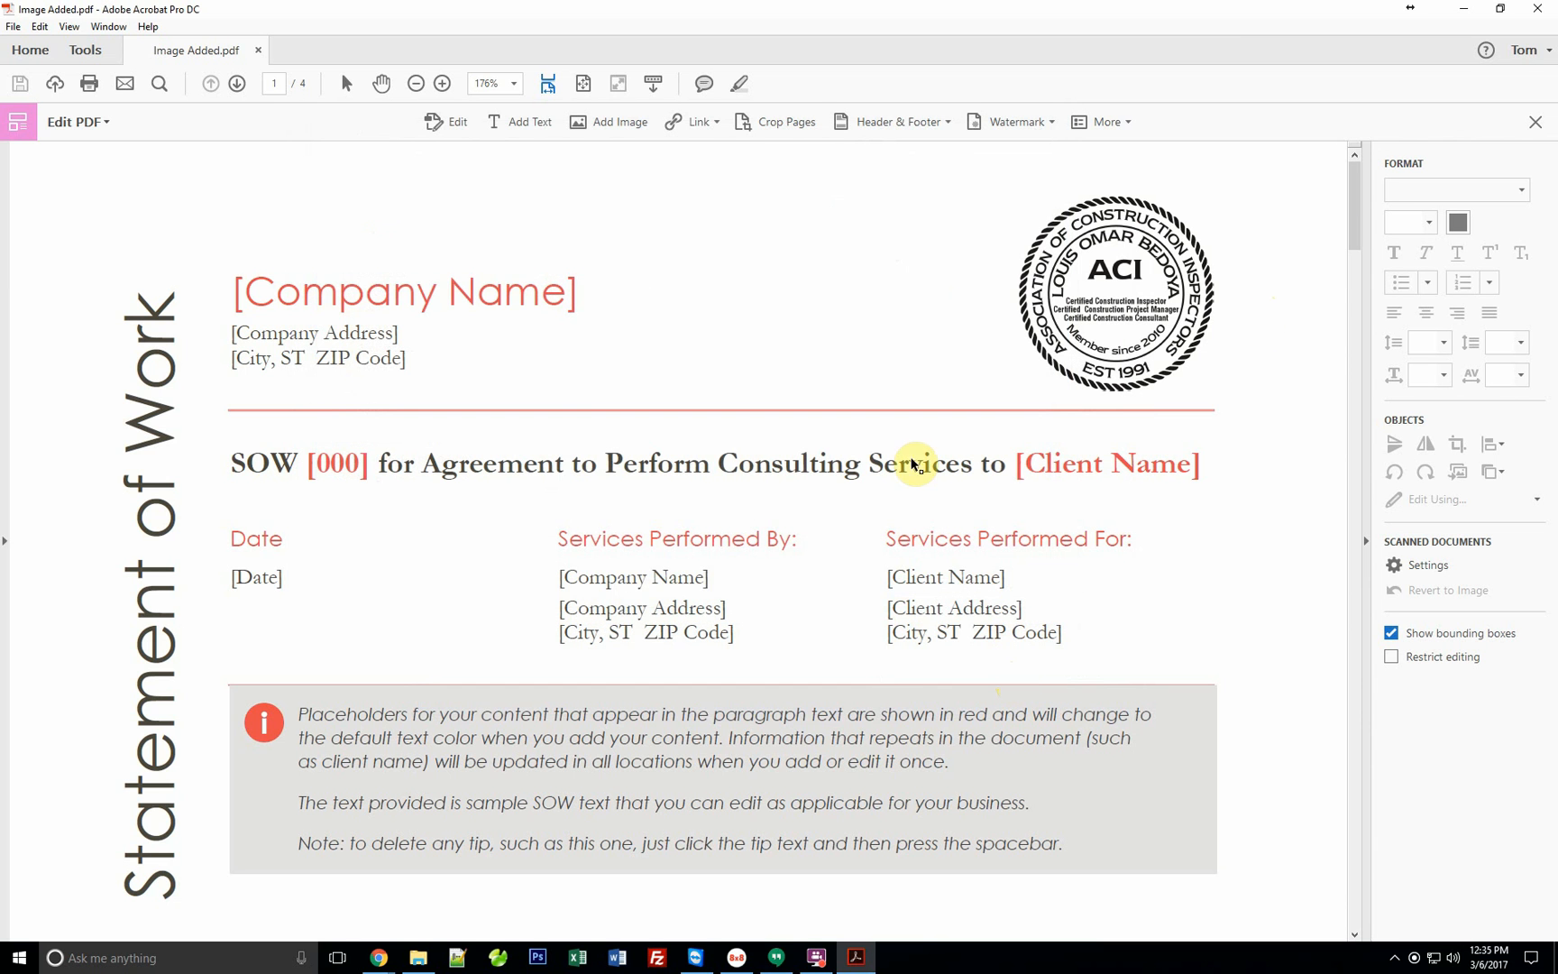
mouse_move(1064, 440)
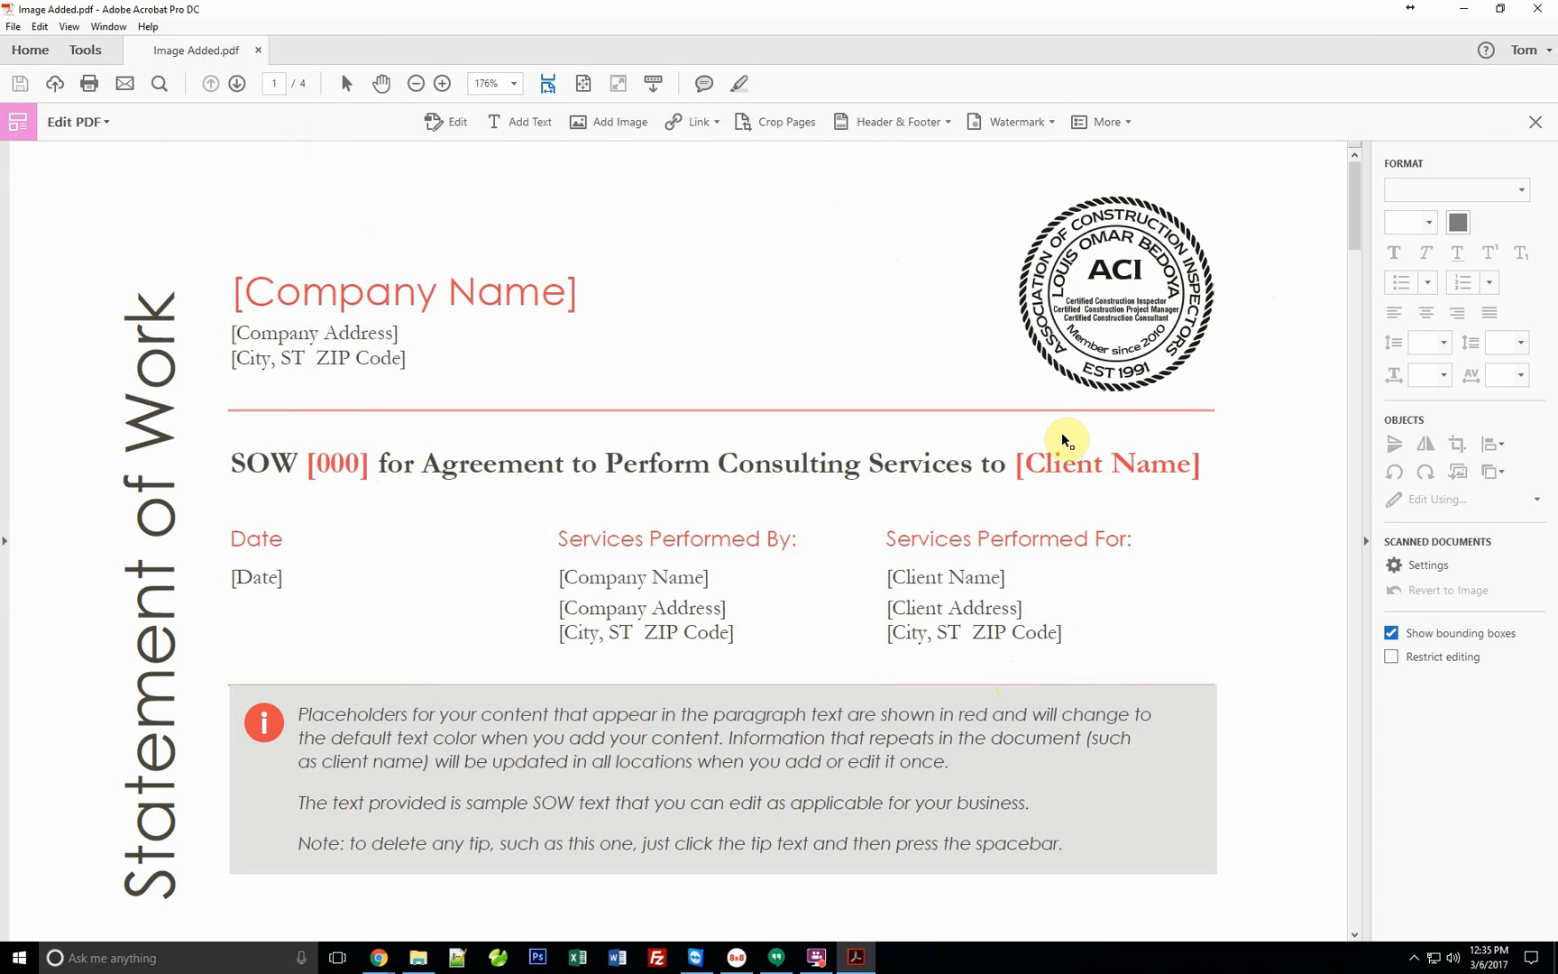
mouse_move(1082, 429)
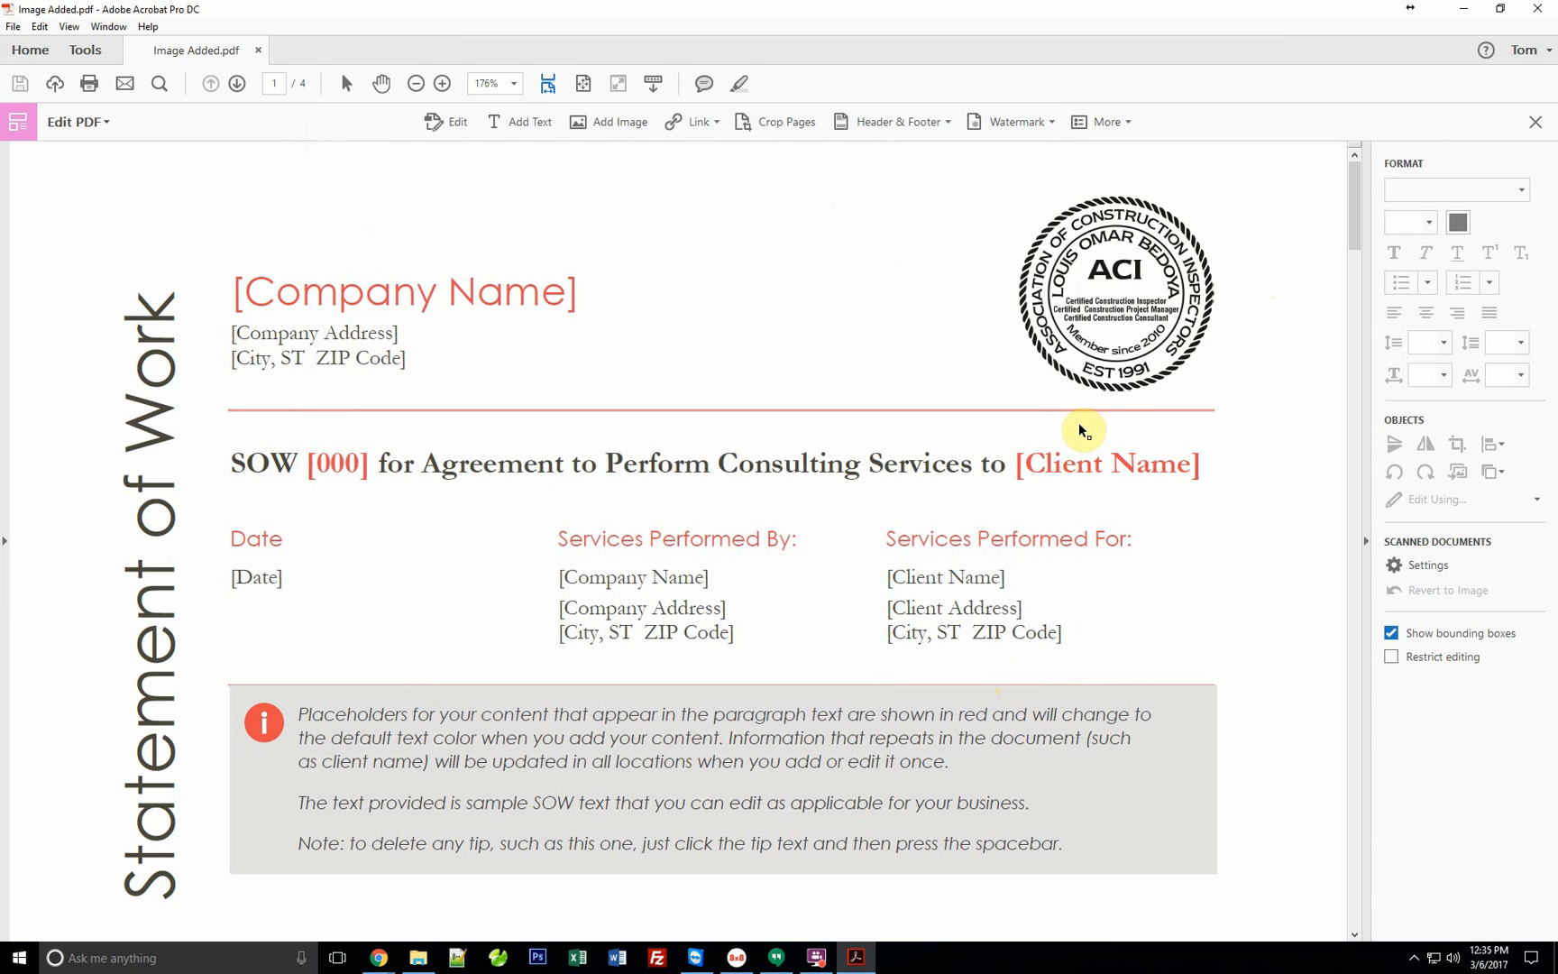